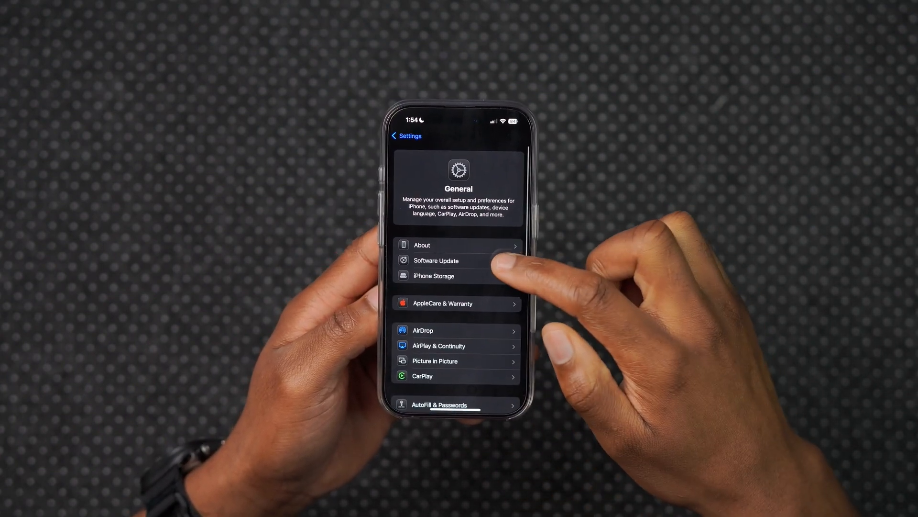
Check the iPhone's software update details, then return to General settings
{"action": "left_click", "coordinate": [436, 260]}
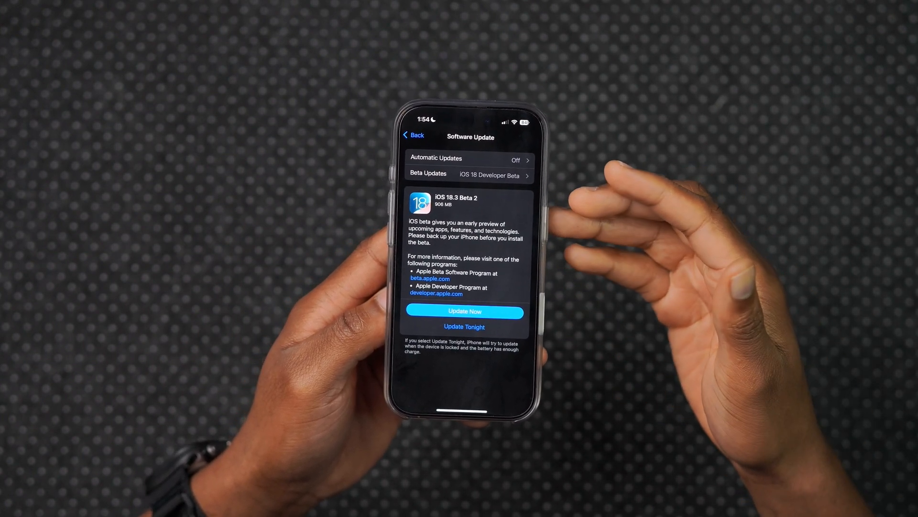
{"action": "left_click", "coordinate": [414, 135]}
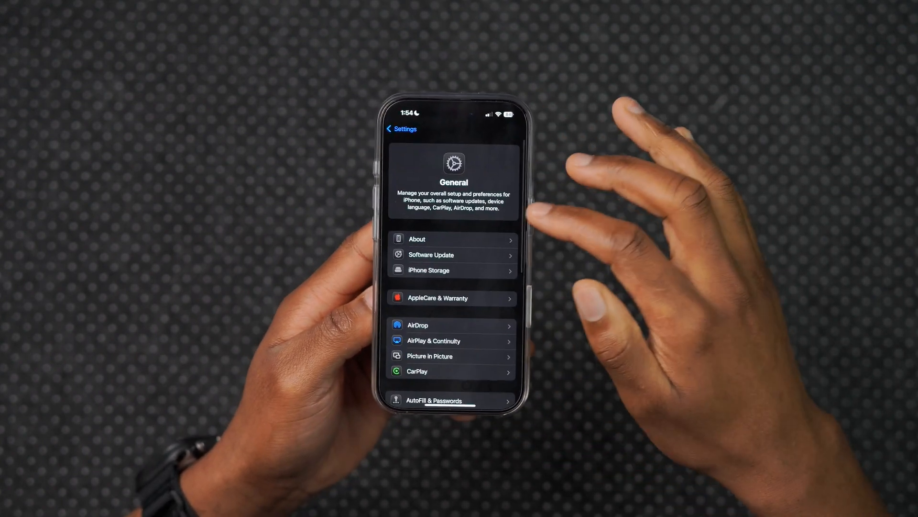
{"action": "left_click", "coordinate": [431, 255]}
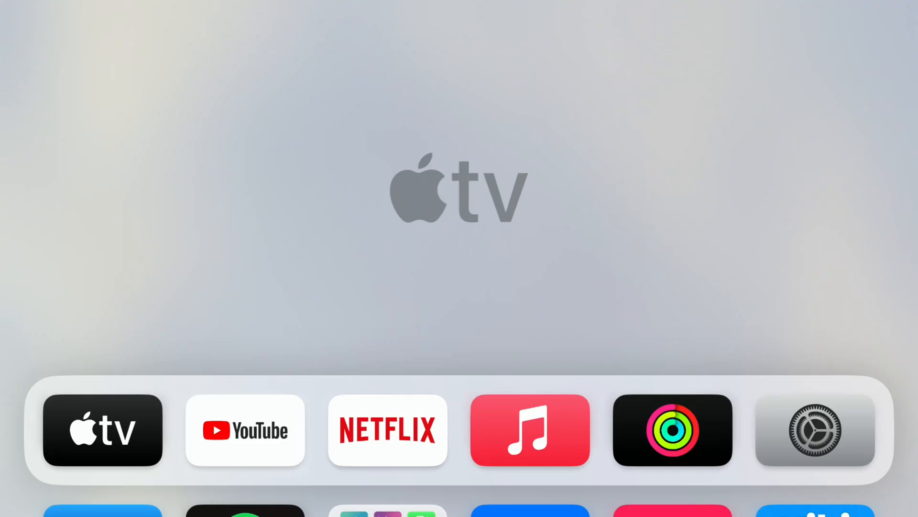
Open the Apple TV's Software Updates page, showing tvOS 18.3 with beta updates on
{"action": "left_click", "coordinate": [814, 430]}
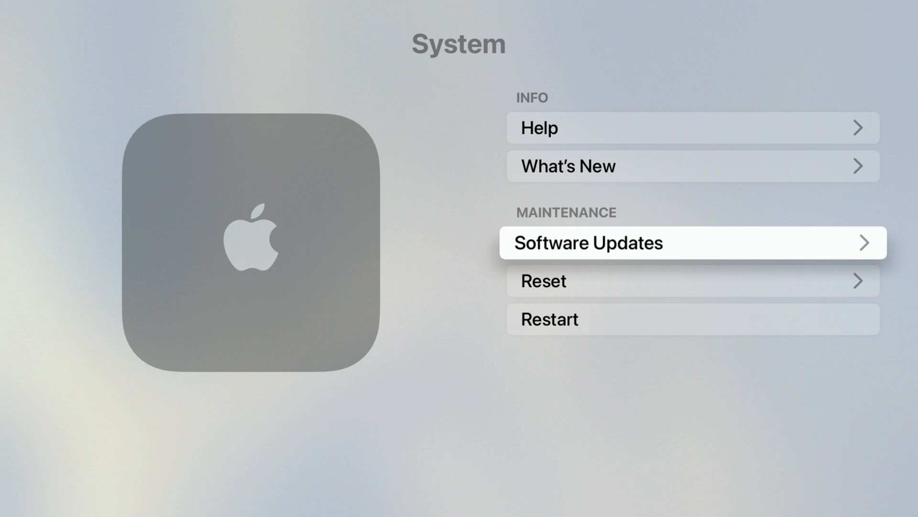
{"action": "left_click", "coordinate": [693, 242]}
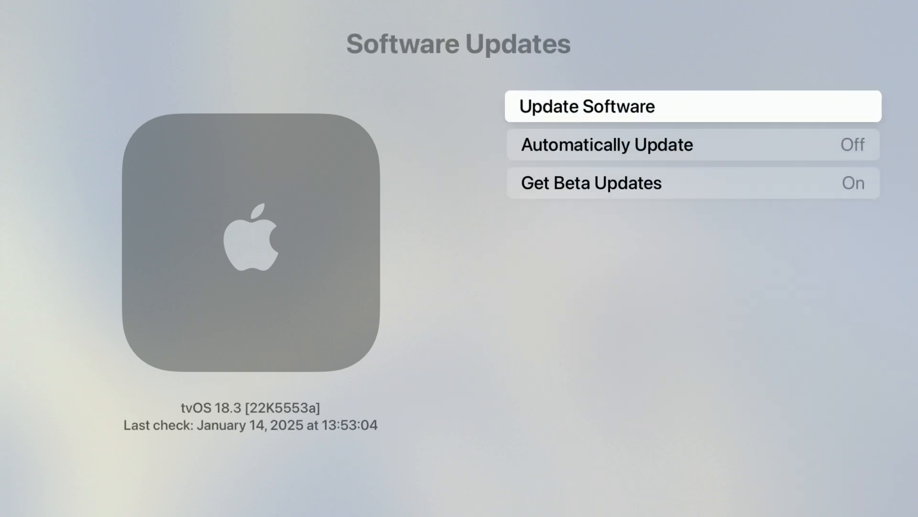
{"action": "left_click", "coordinate": [692, 106]}
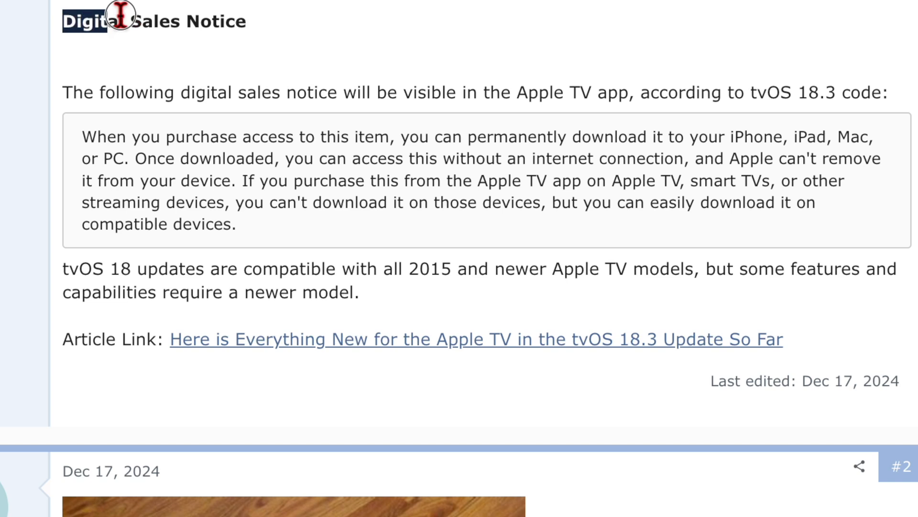
Highlight the Digital Sales Notice heading and its first sentence, through 'or PC'
{"action": "triple_click", "coordinate": [152, 21]}
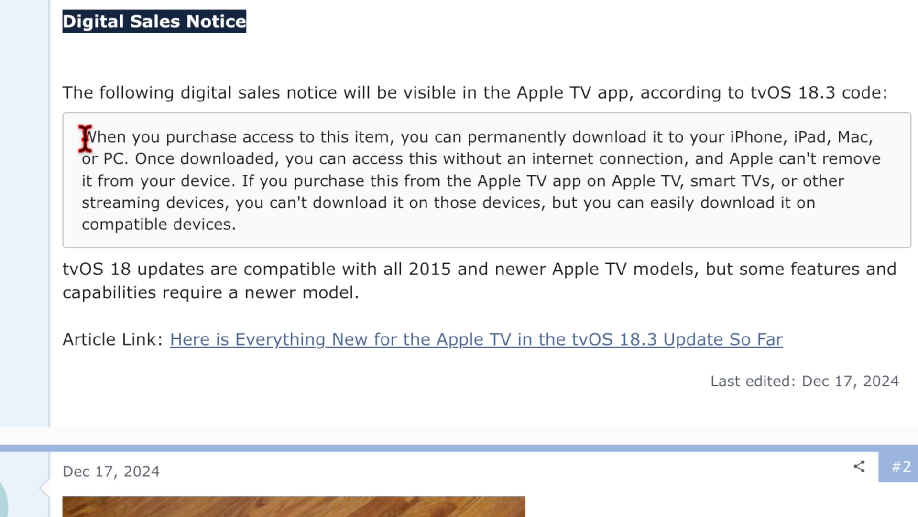
{"action": "left_click_drag", "start_coordinate": [81, 137], "coordinate": [238, 159]}
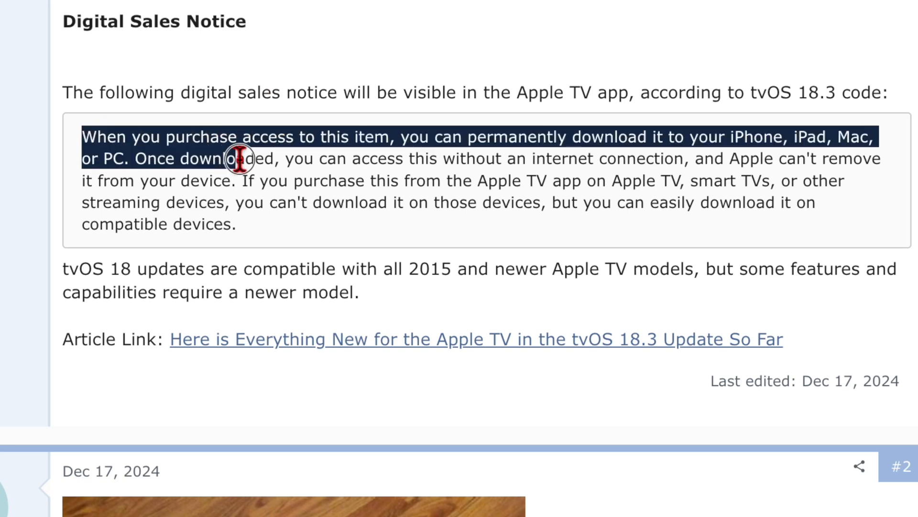
{"action": "left_click_drag", "start_coordinate": [237, 158], "coordinate": [386, 140]}
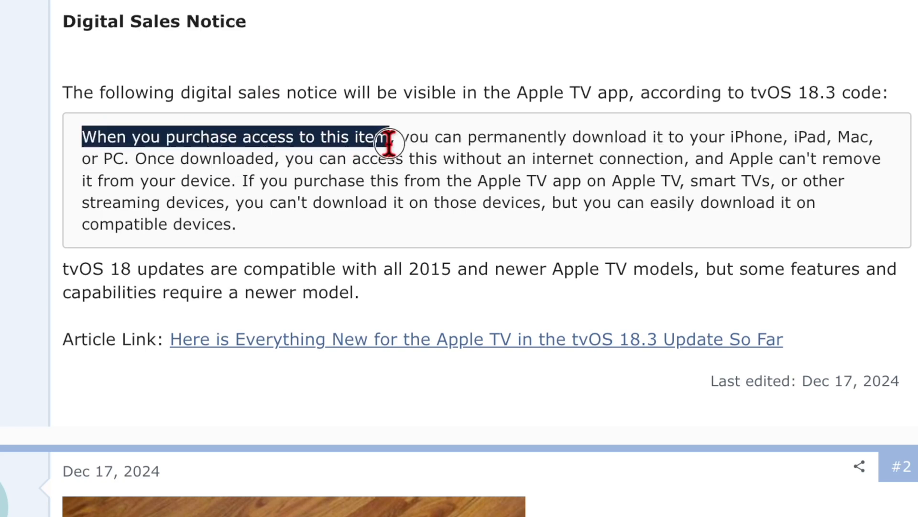
{"action": "left_click_drag", "start_coordinate": [384, 137], "coordinate": [723, 138]}
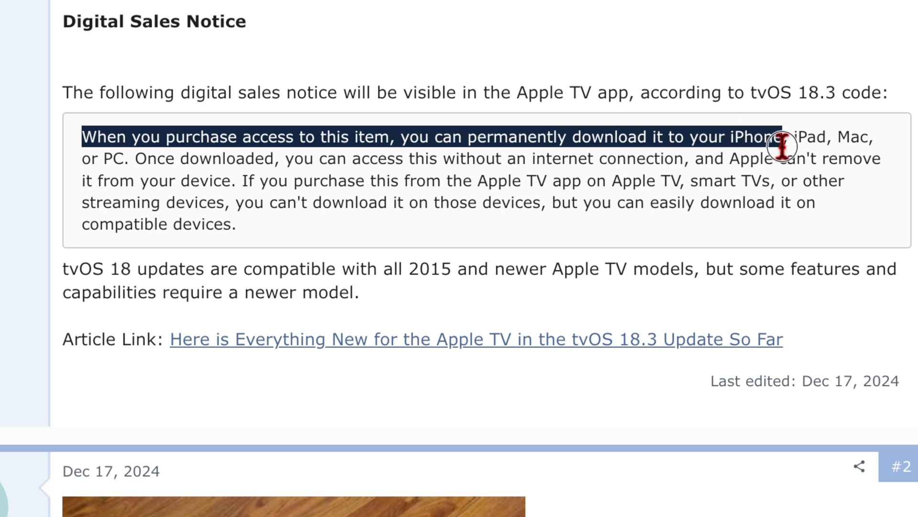
{"action": "left_click", "coordinate": [112, 136]}
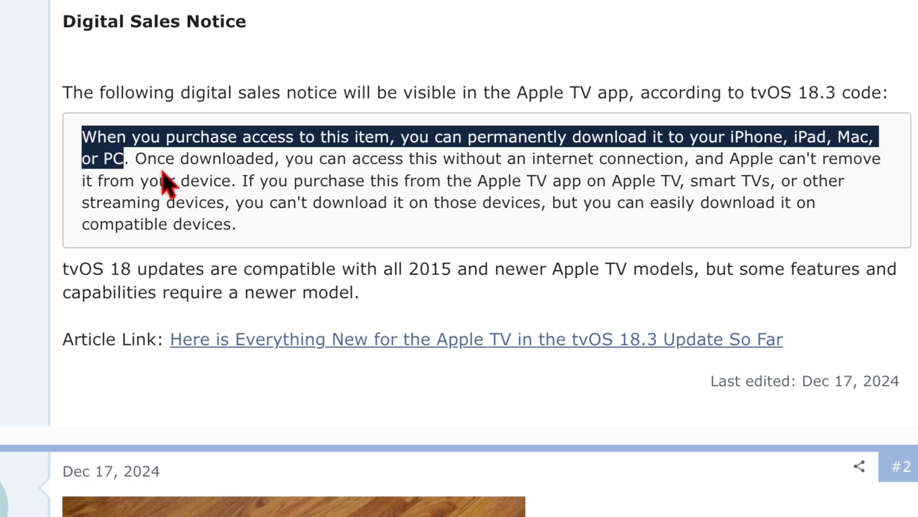
{"action": "mouse_move", "coordinate": [321, 176]}
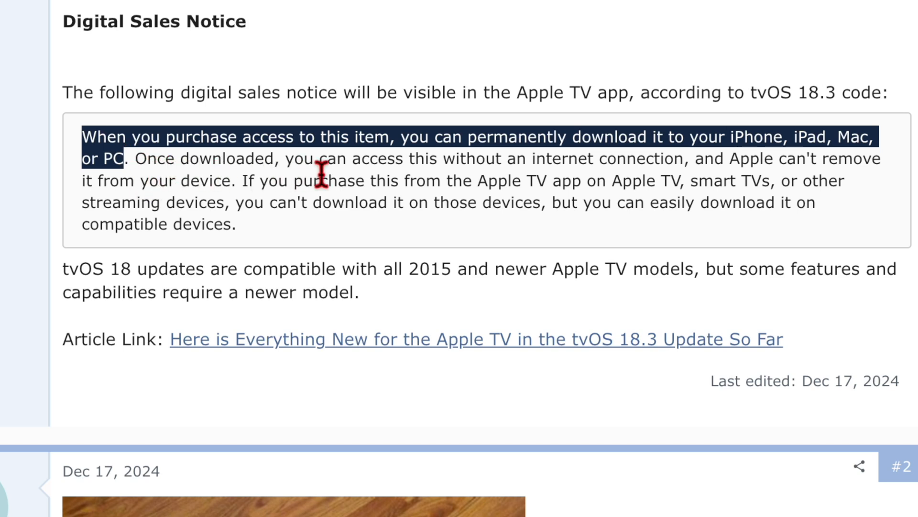
{"action": "mouse_move", "coordinate": [578, 180]}
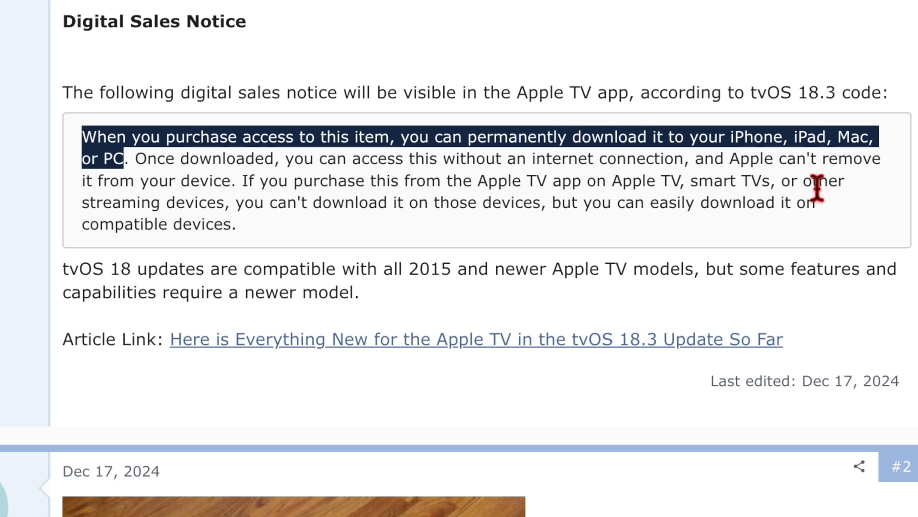
{"action": "mouse_move", "coordinate": [262, 205]}
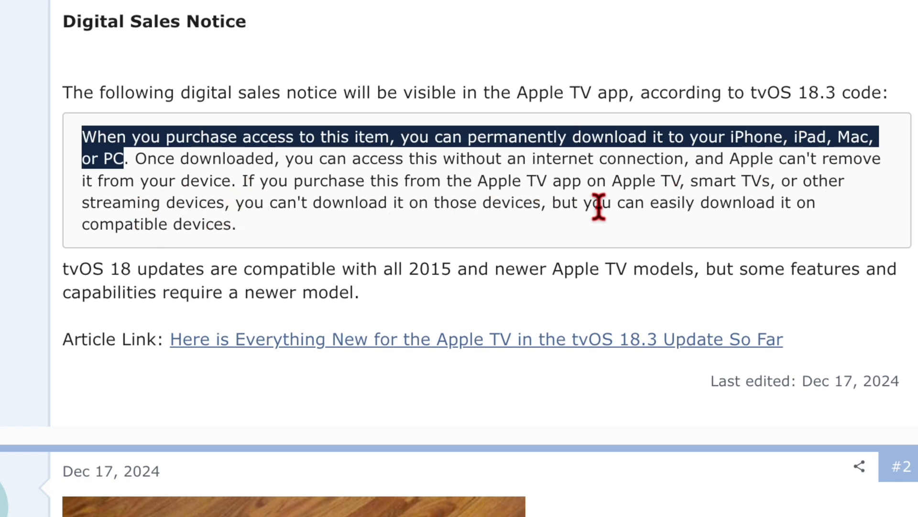
{"action": "mouse_move", "coordinate": [757, 202]}
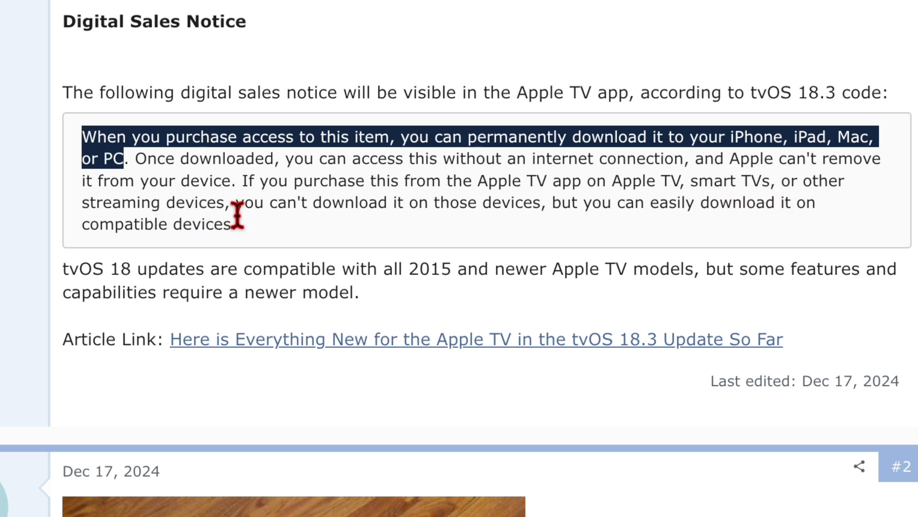
{"action": "mouse_move", "coordinate": [352, 240]}
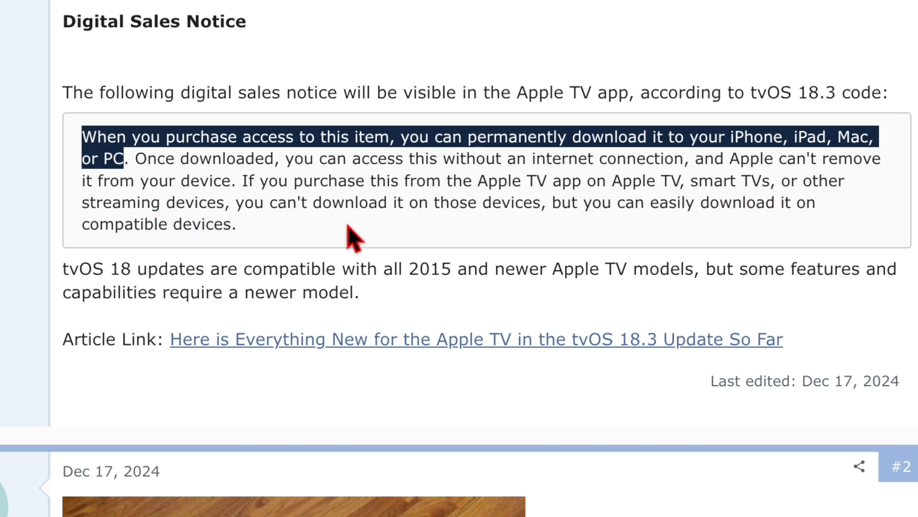
{"action": "mouse_move", "coordinate": [514, 239]}
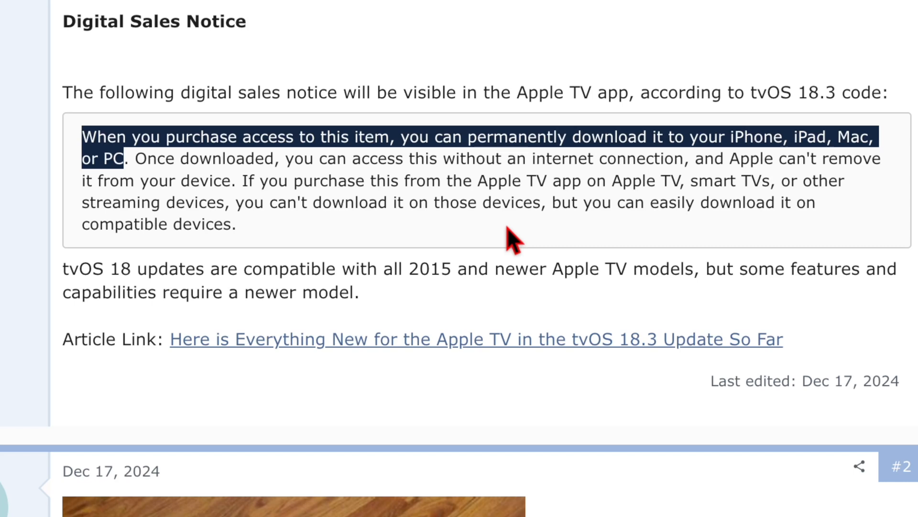
{"action": "mouse_move", "coordinate": [339, 235]}
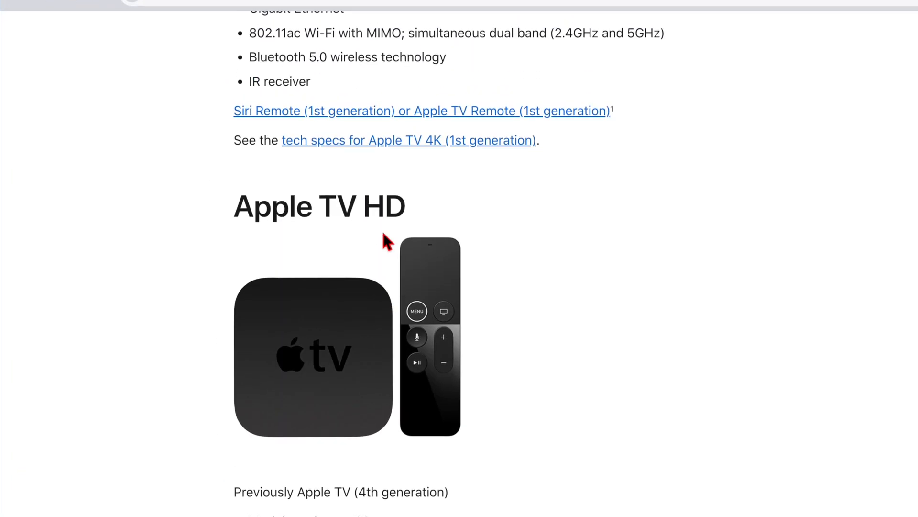
Scroll through the model spec lists, from Apple TV HD to Apple TV 4K (3rd generation)
{"action": "scroll", "scroll_direction": "down", "scroll_amount": 3}
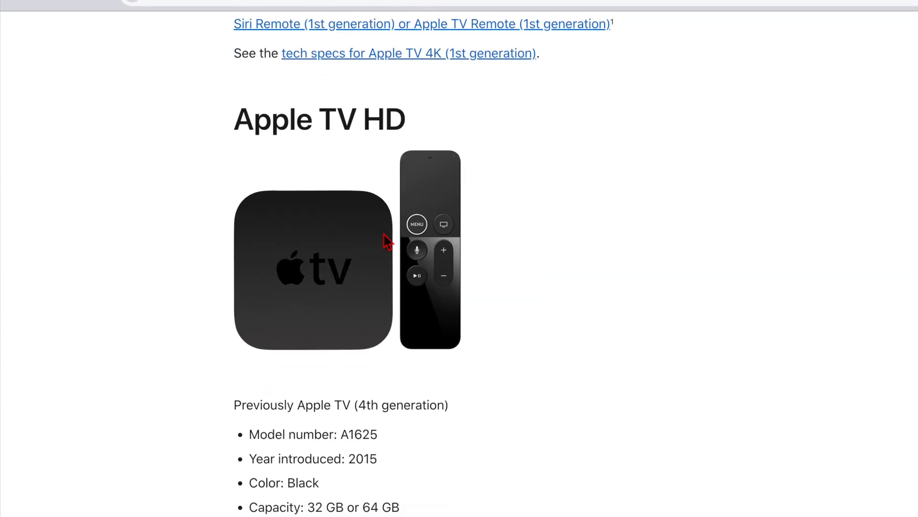
{"action": "scroll", "scroll_direction": "down", "scroll_amount": 3}
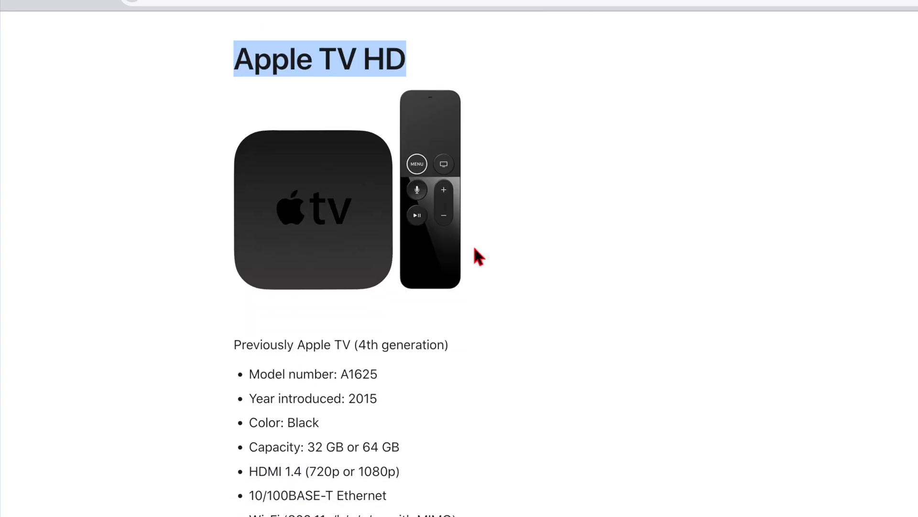
{"action": "scroll", "scroll_direction": "down", "scroll_amount": 3}
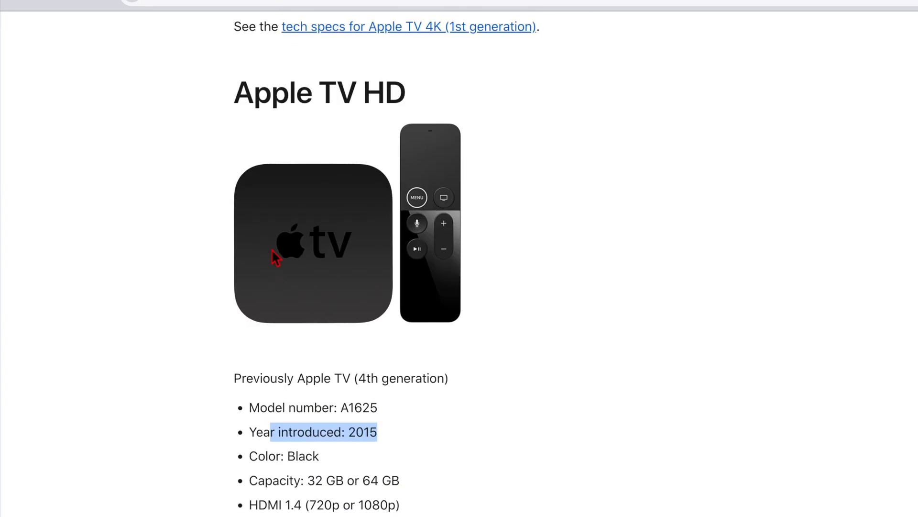
{"action": "mouse_move", "coordinate": [826, 230]}
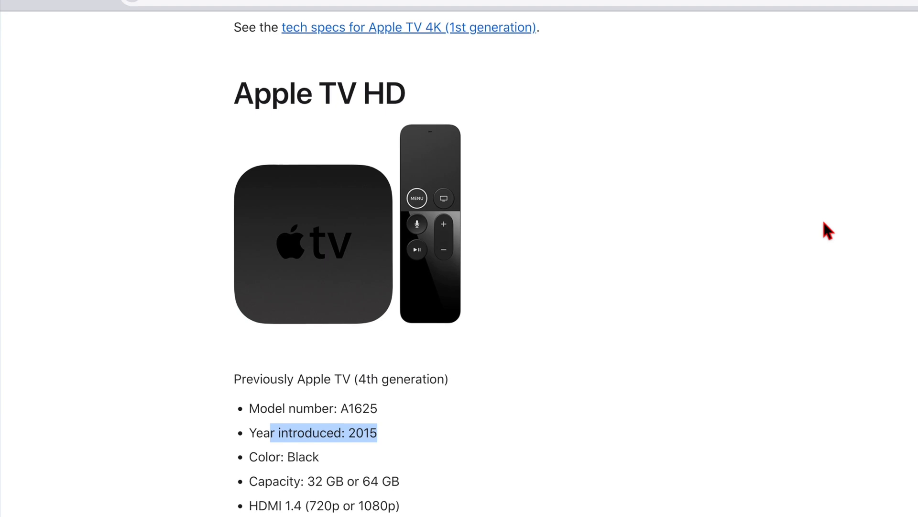
{"action": "scroll", "scroll_direction": "up", "scroll_amount": 3}
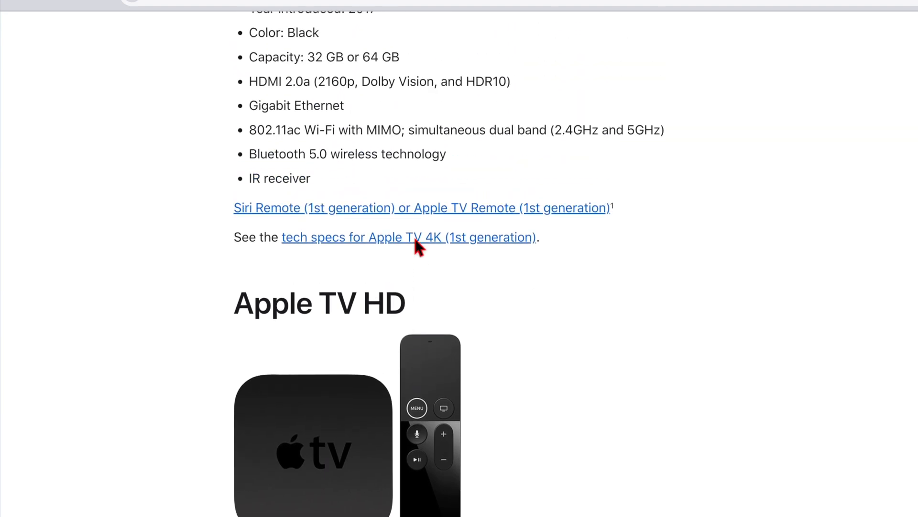
{"action": "scroll", "scroll_direction": "down", "scroll_amount": 3}
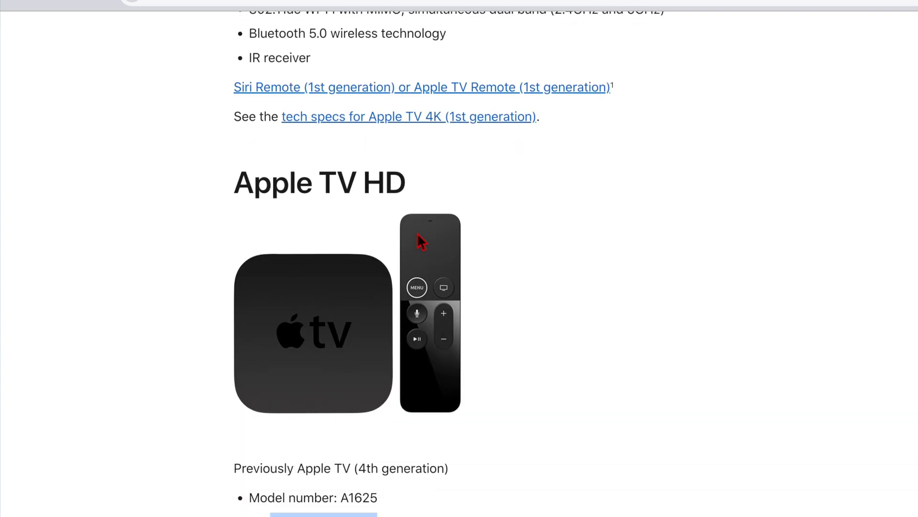
{"action": "scroll", "scroll_direction": "down", "scroll_amount": 3}
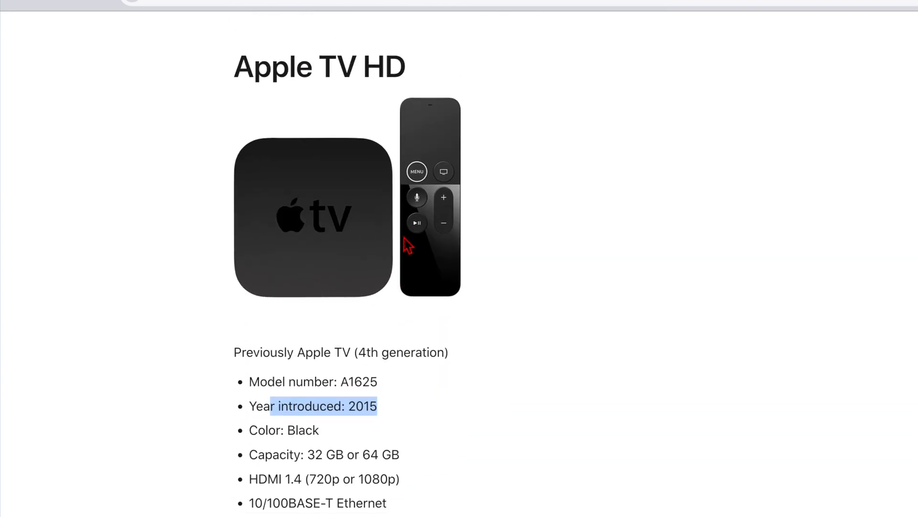
{"action": "scroll", "scroll_direction": "down", "scroll_amount": 3}
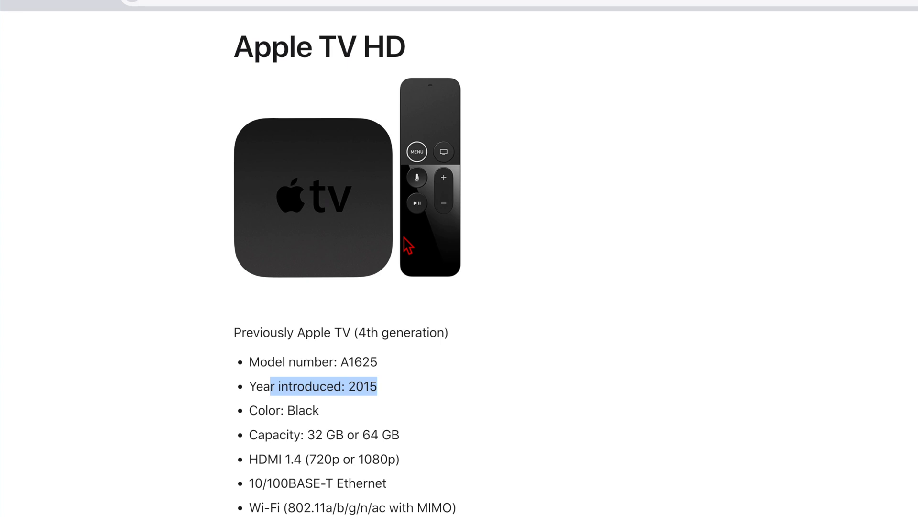
{"action": "scroll", "scroll_direction": "down", "scroll_amount": 3}
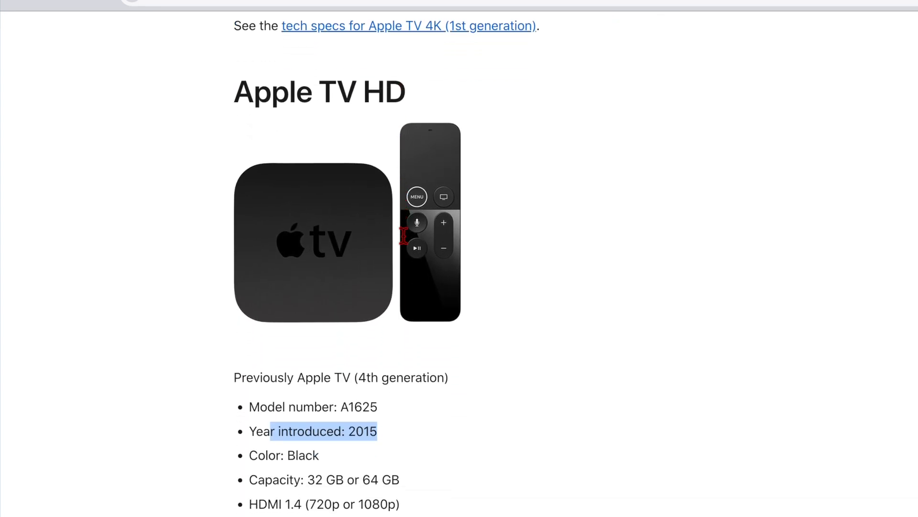
{"action": "scroll", "scroll_direction": "down", "scroll_amount": 3}
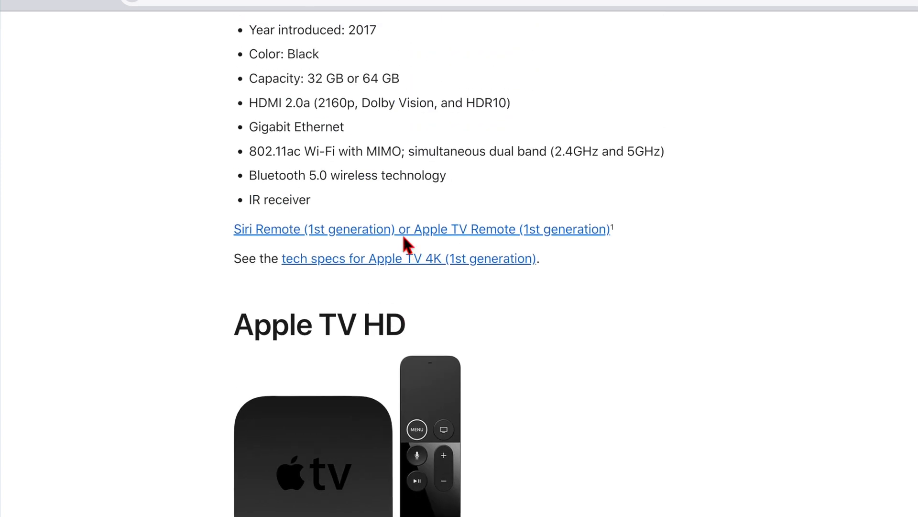
{"action": "scroll", "scroll_direction": "down", "scroll_amount": 3}
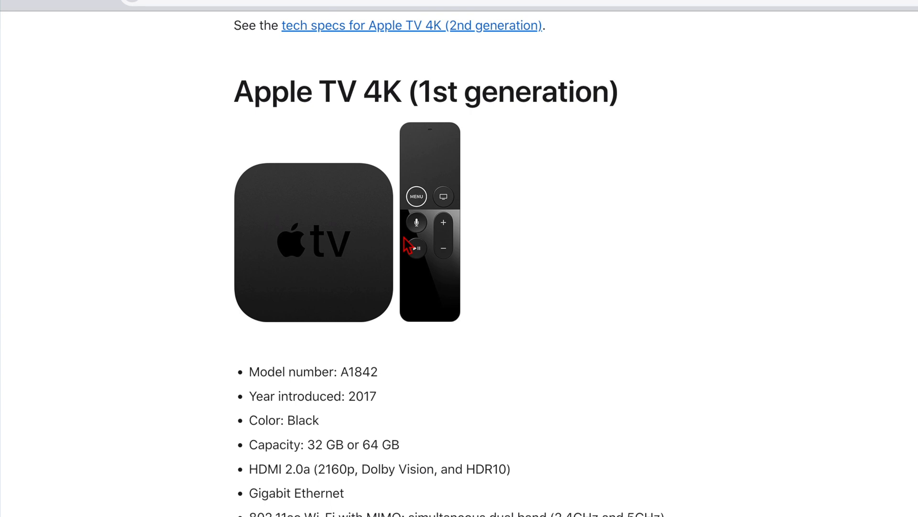
{"action": "scroll", "scroll_direction": "down", "scroll_amount": 3}
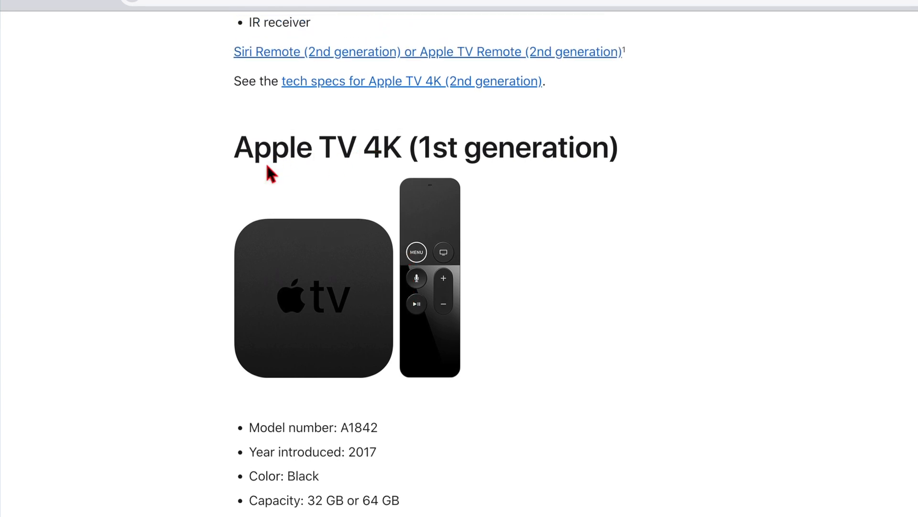
{"action": "mouse_move", "coordinate": [385, 193]}
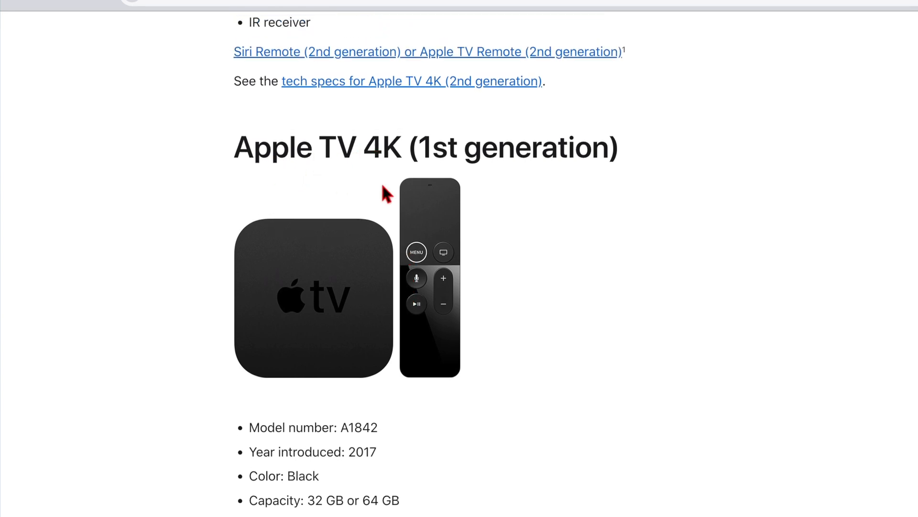
{"action": "scroll", "scroll_direction": "down", "scroll_amount": 3}
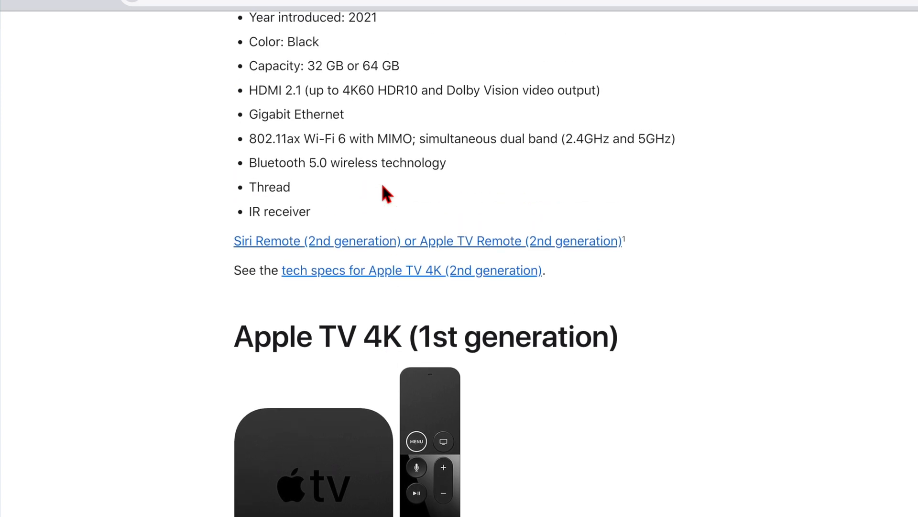
{"action": "scroll", "scroll_direction": "down", "scroll_amount": 3}
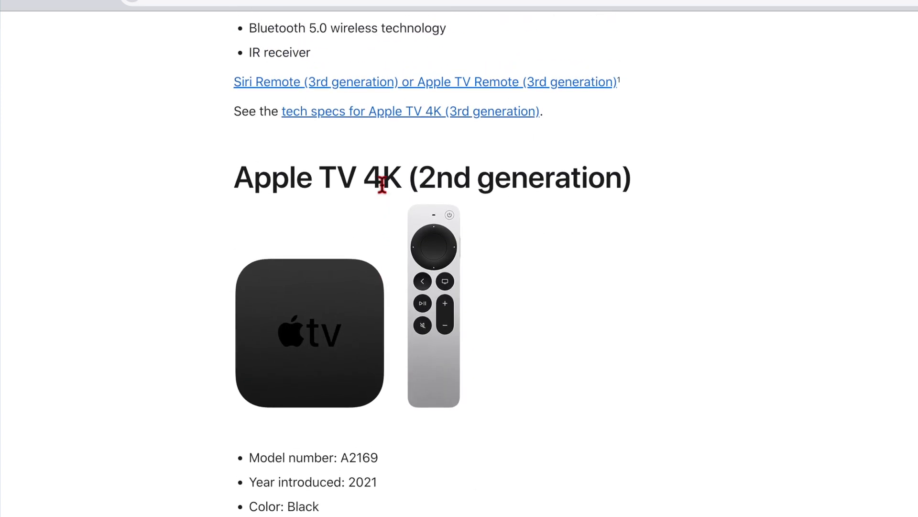
{"action": "scroll", "scroll_direction": "down", "scroll_amount": 3}
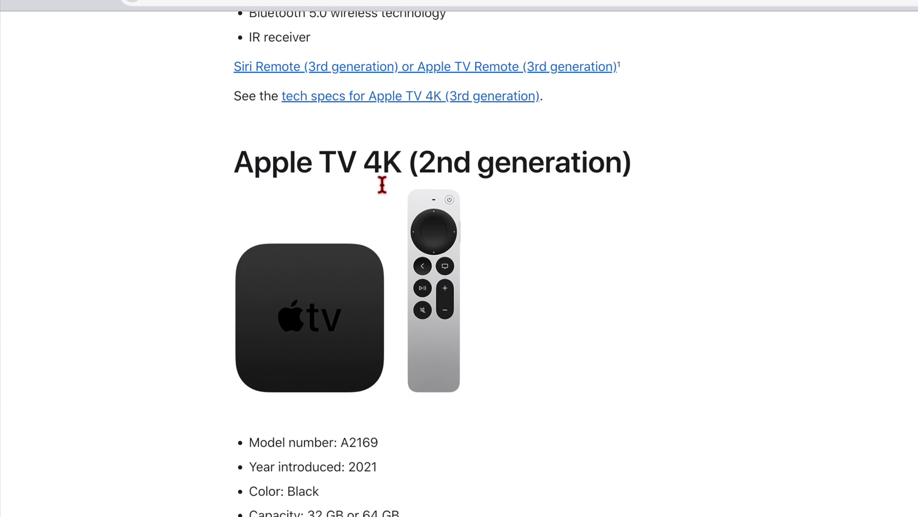
{"action": "scroll", "scroll_direction": "down", "scroll_amount": 3}
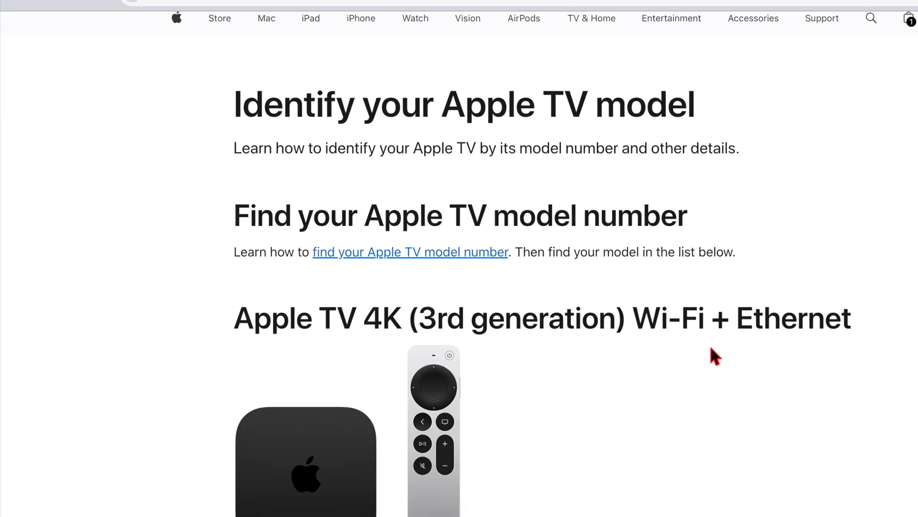
{"action": "scroll", "scroll_direction": "down", "scroll_amount": 3}
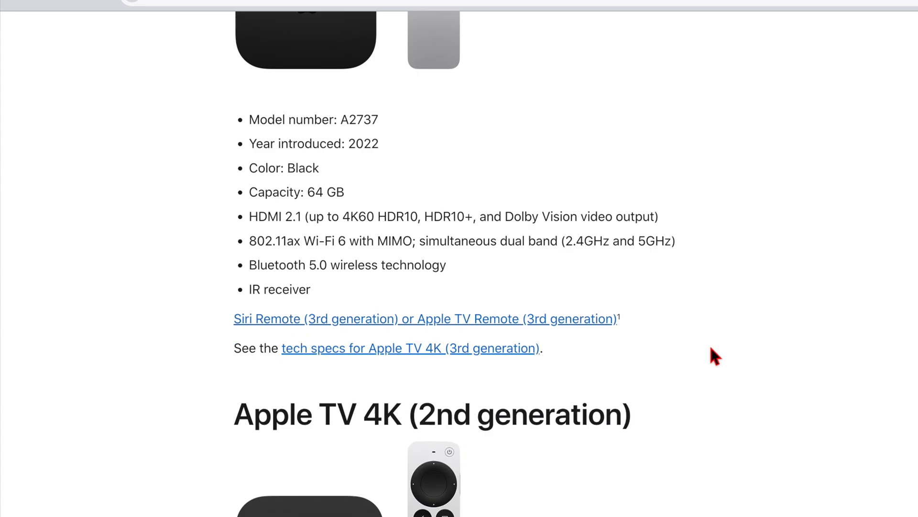
{"action": "scroll", "scroll_direction": "down", "scroll_amount": 3}
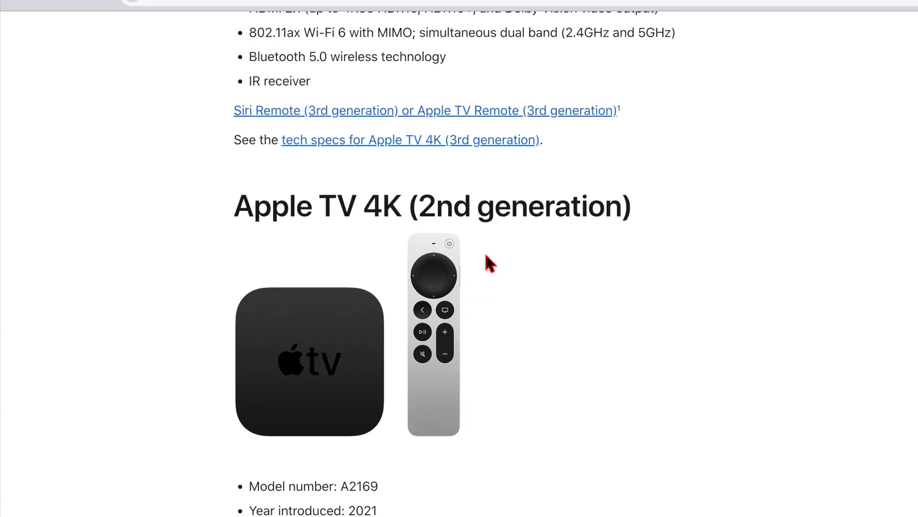
{"action": "scroll", "scroll_direction": "down", "scroll_amount": 3}
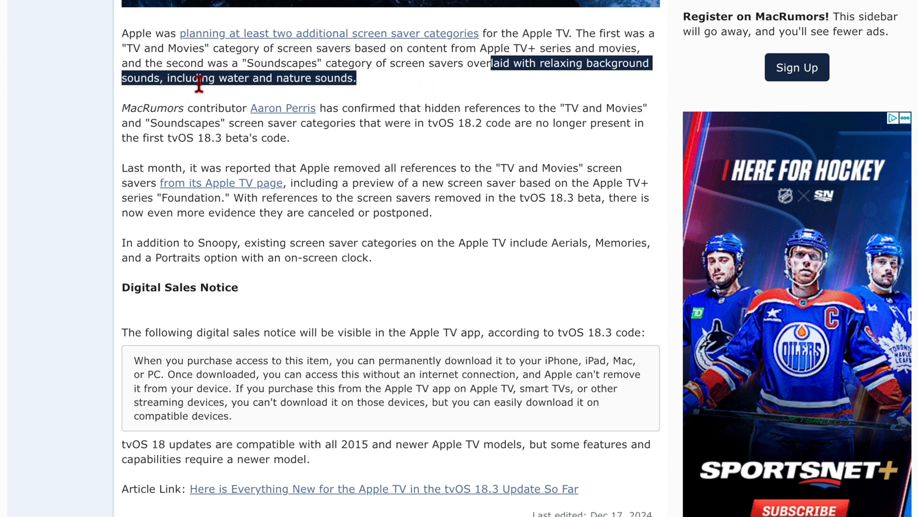
{"action": "mouse_move", "coordinate": [412, 85]}
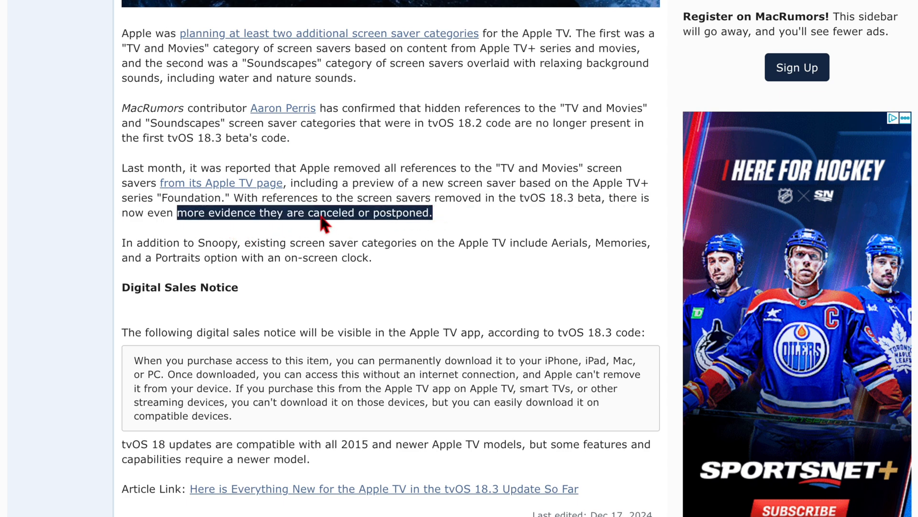
{"action": "mouse_move", "coordinate": [399, 243]}
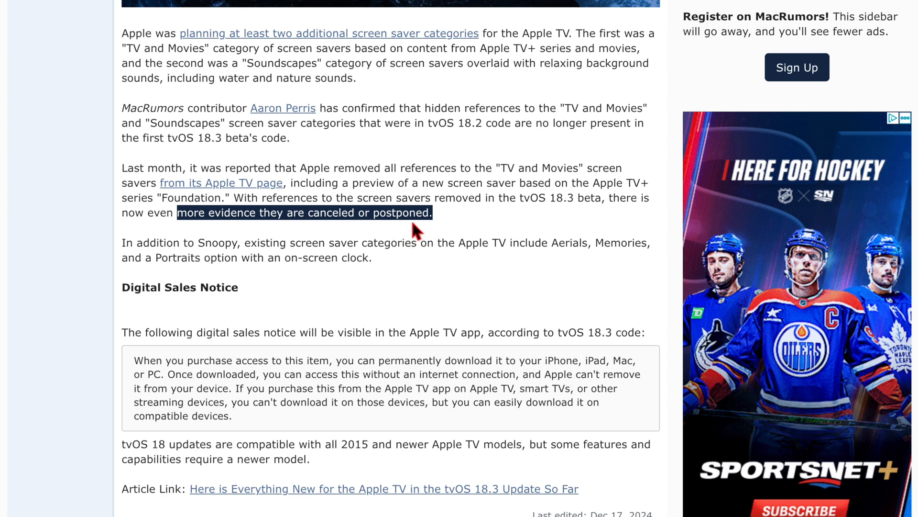
{"action": "mouse_move", "coordinate": [417, 230]}
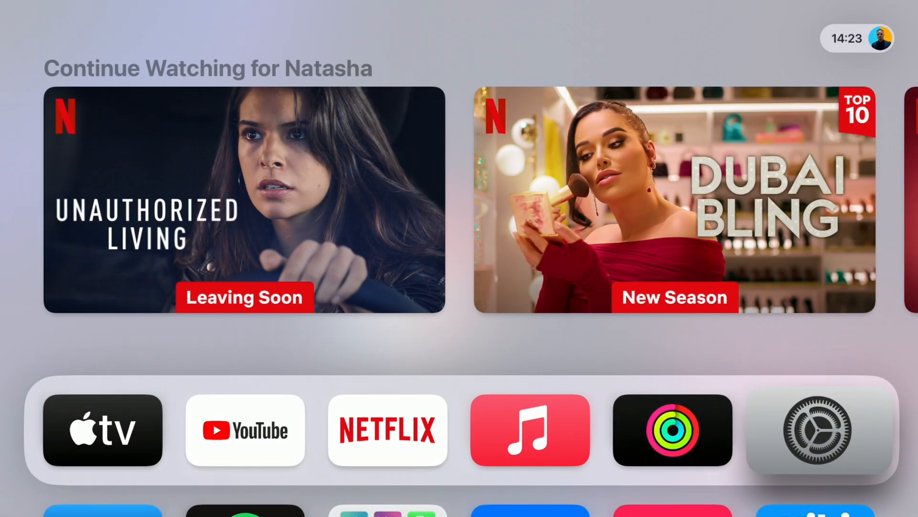
{"action": "left_click", "coordinate": [821, 430]}
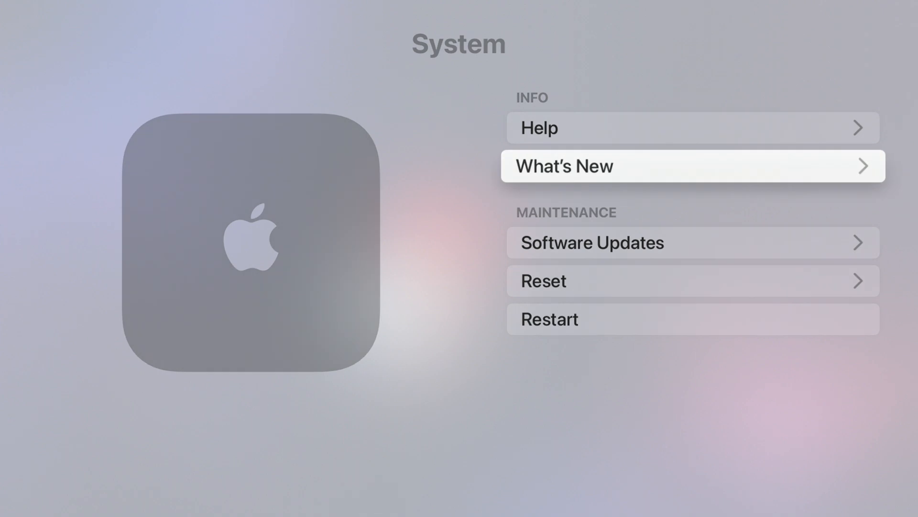
{"action": "left_click", "coordinate": [691, 166]}
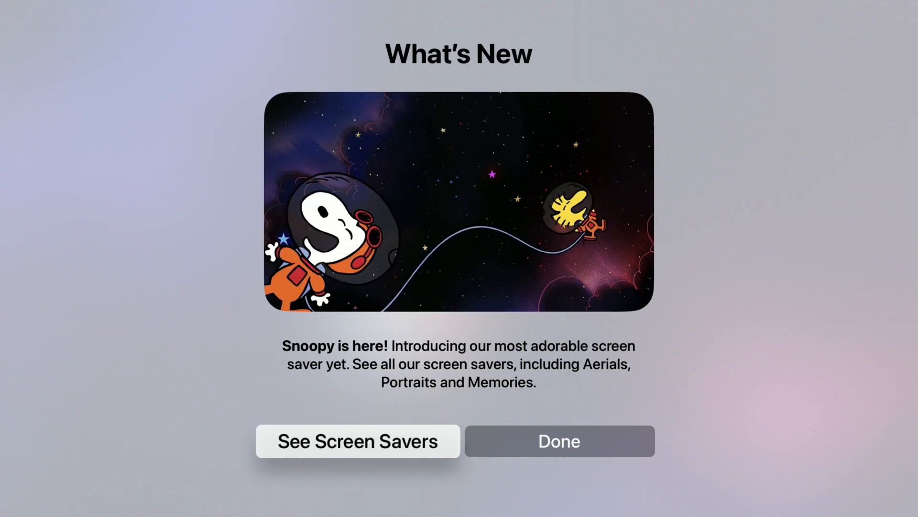
{"action": "left_click", "coordinate": [557, 441]}
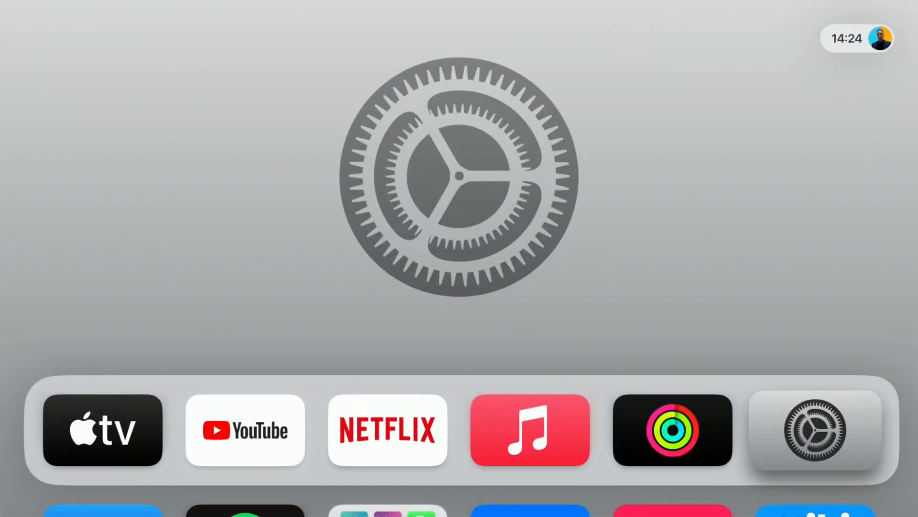
{"action": "left_click", "coordinate": [814, 430]}
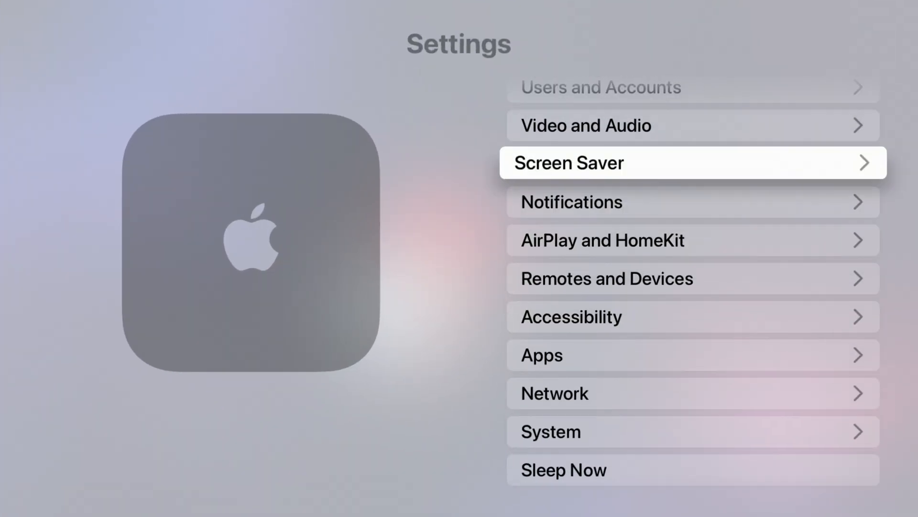
{"action": "left_click", "coordinate": [585, 124]}
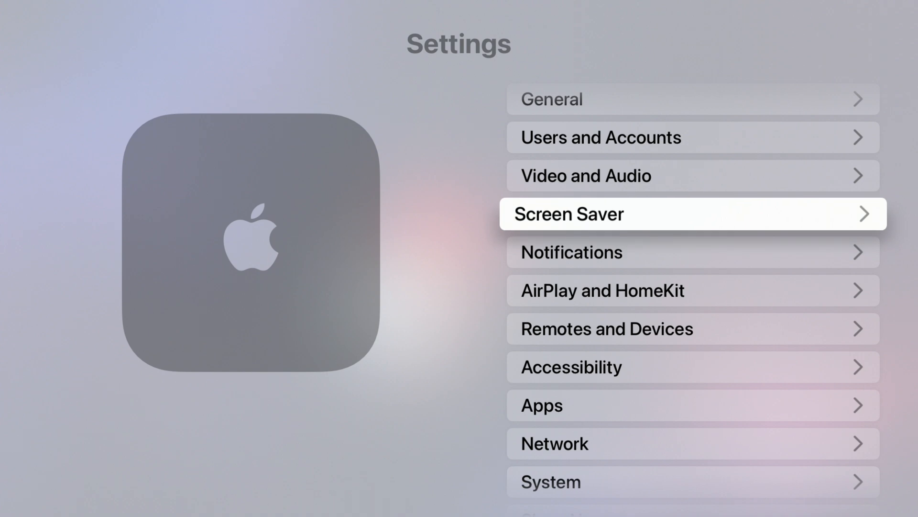
{"action": "scroll", "scroll_direction": "down", "scroll_amount": 3}
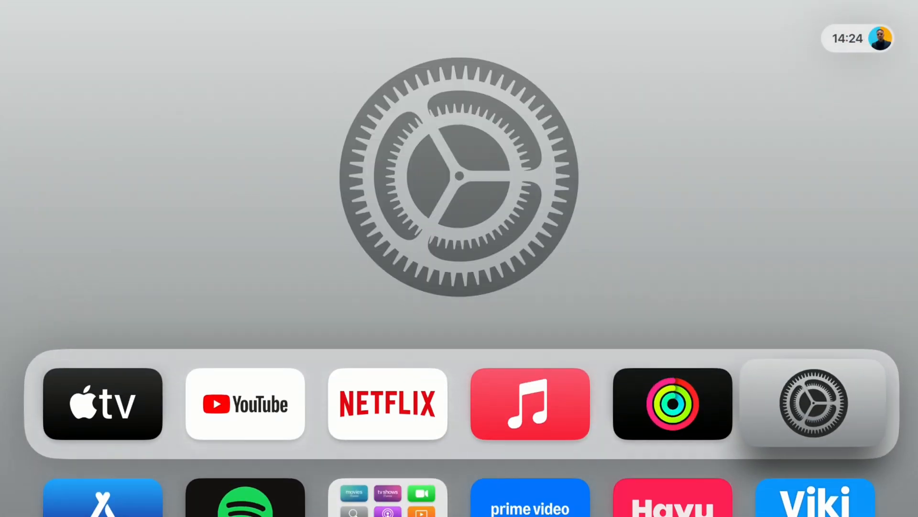
{"action": "left_click", "coordinate": [102, 403]}
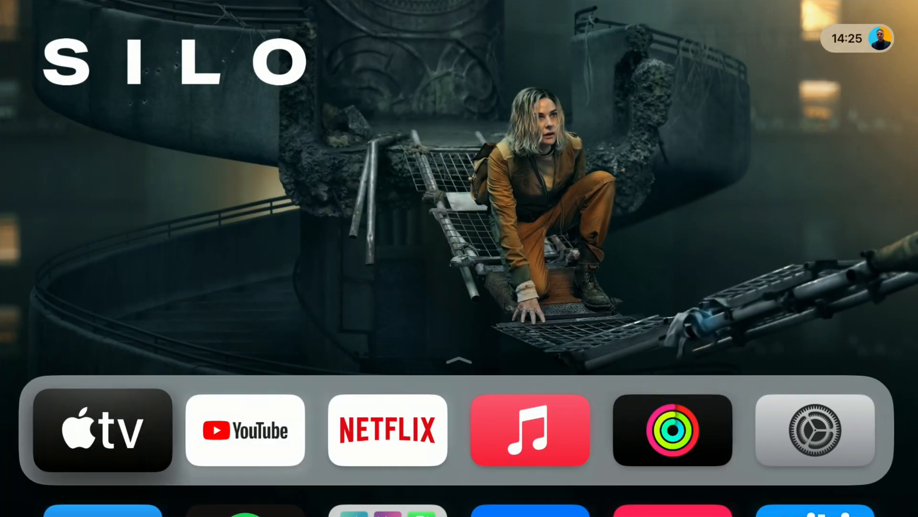
{"action": "left_click", "coordinate": [102, 429]}
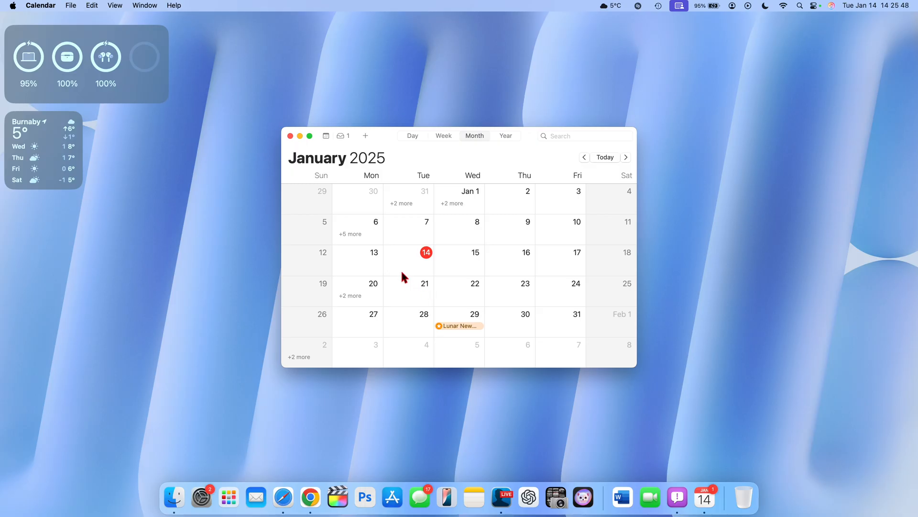
{"action": "mouse_move", "coordinate": [377, 286]}
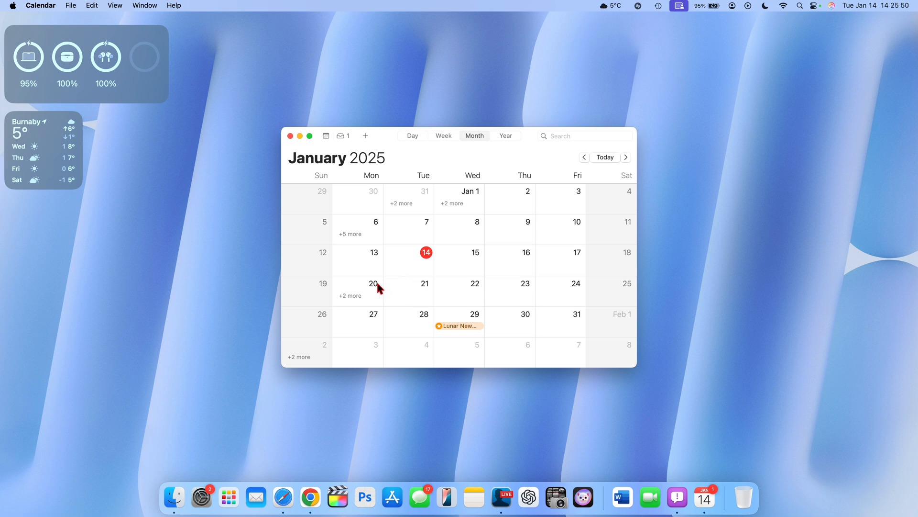
{"action": "mouse_move", "coordinate": [365, 286]}
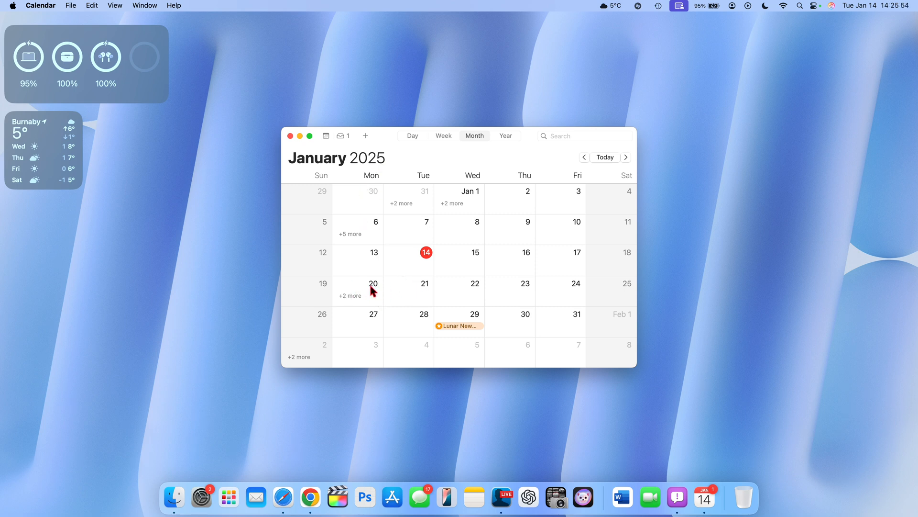
{"action": "mouse_move", "coordinate": [423, 290]}
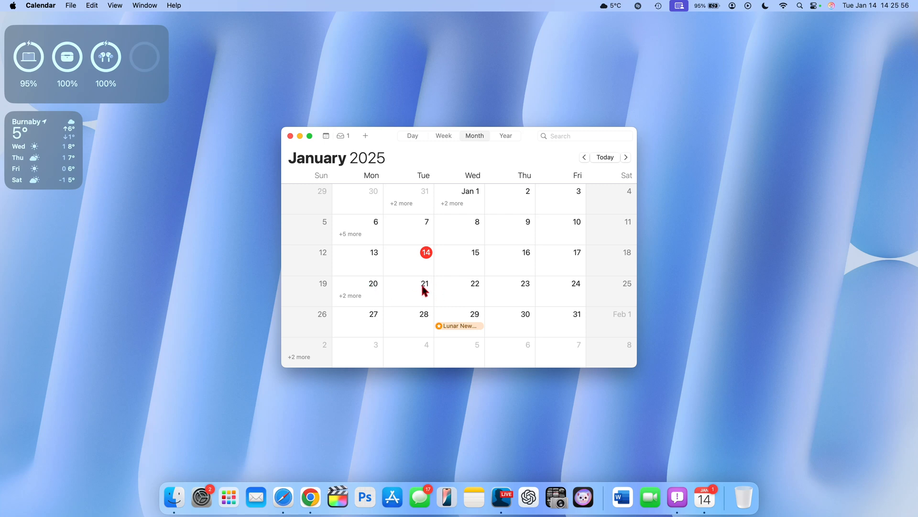
{"action": "mouse_move", "coordinate": [366, 272]}
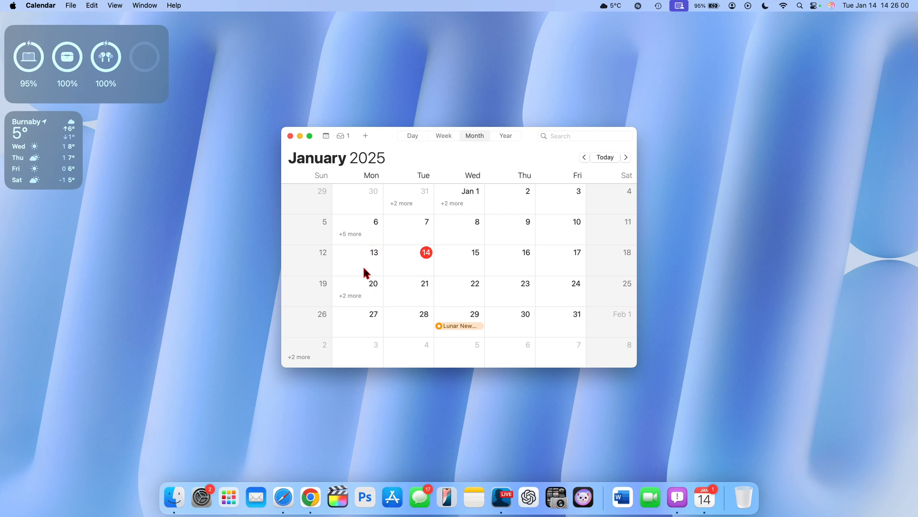
{"action": "mouse_move", "coordinate": [378, 303]}
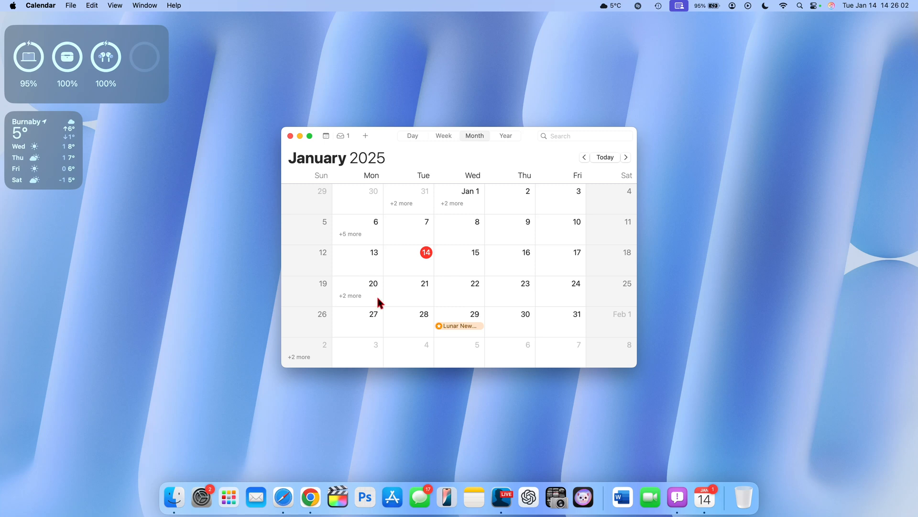
{"action": "mouse_move", "coordinate": [907, 198]}
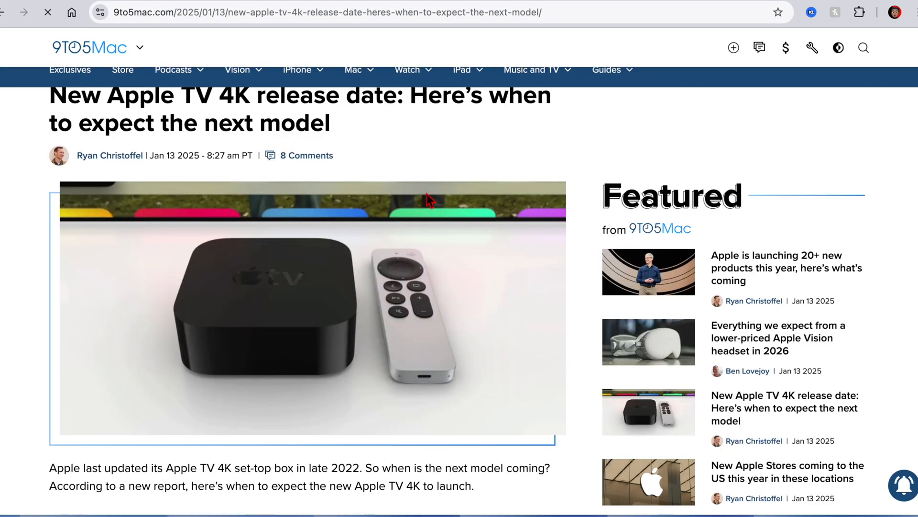
Scroll past the late-2025 launch timing to the 'Features to expect' section
{"action": "scroll", "scroll_direction": "down", "scroll_amount": 3}
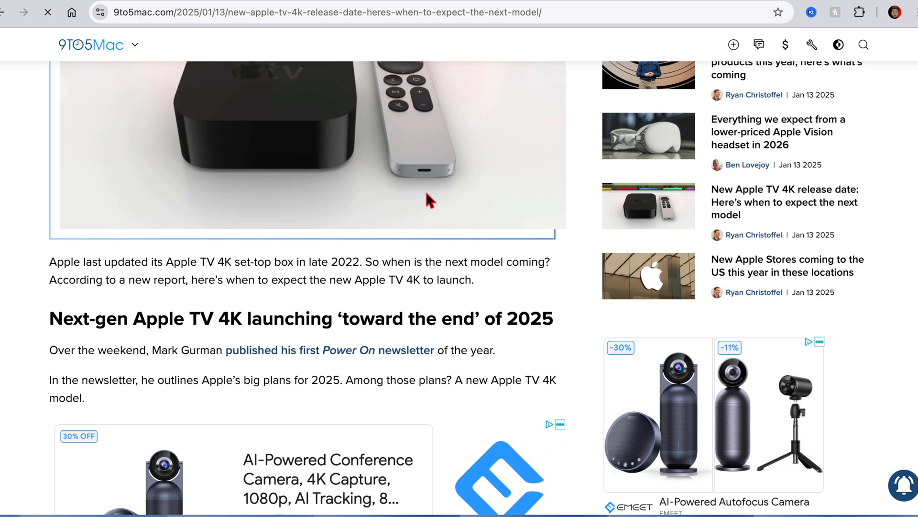
{"action": "scroll", "scroll_direction": "down", "scroll_amount": 3}
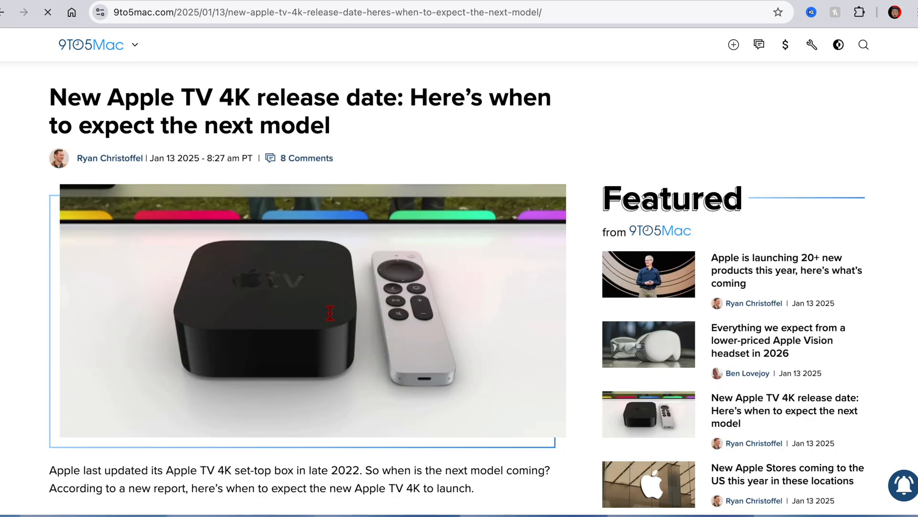
{"action": "scroll", "scroll_direction": "down", "scroll_amount": 3}
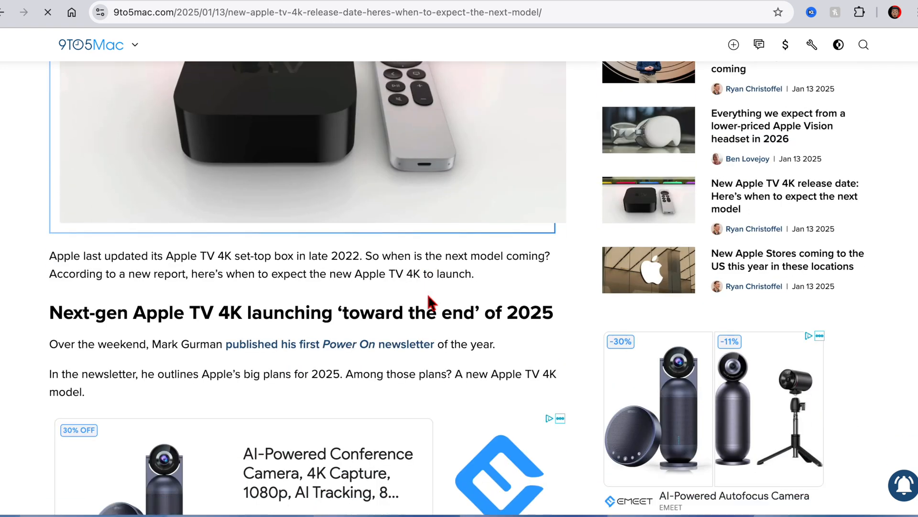
{"action": "scroll", "scroll_direction": "down", "scroll_amount": 3}
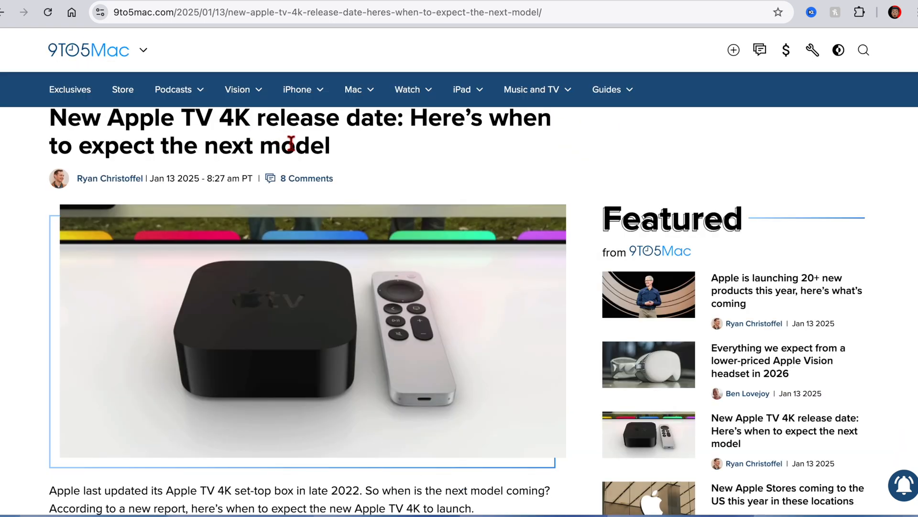
{"action": "scroll", "scroll_direction": "down", "scroll_amount": 3}
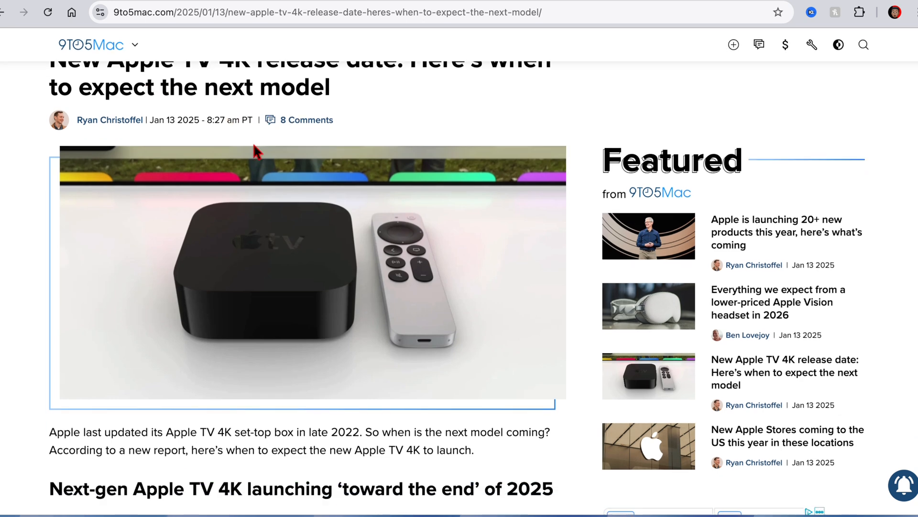
{"action": "scroll", "scroll_direction": "down", "scroll_amount": 3}
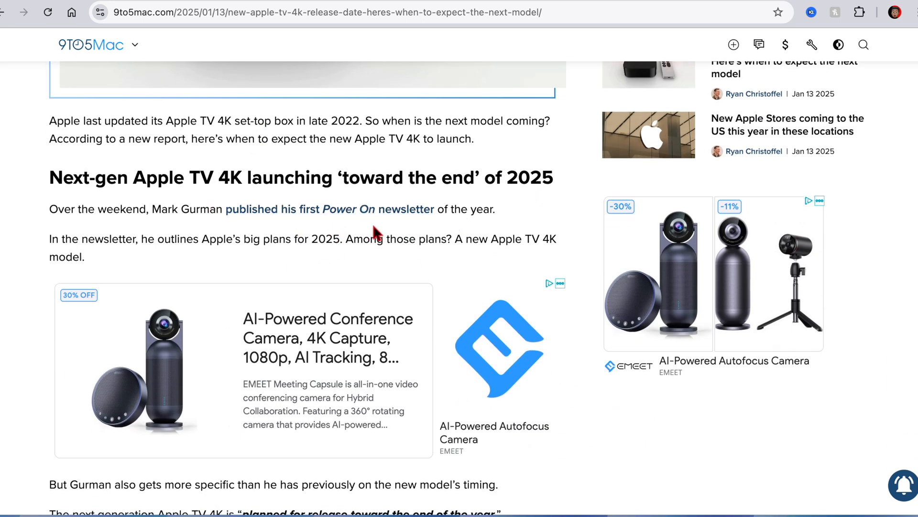
{"action": "mouse_move", "coordinate": [368, 229]}
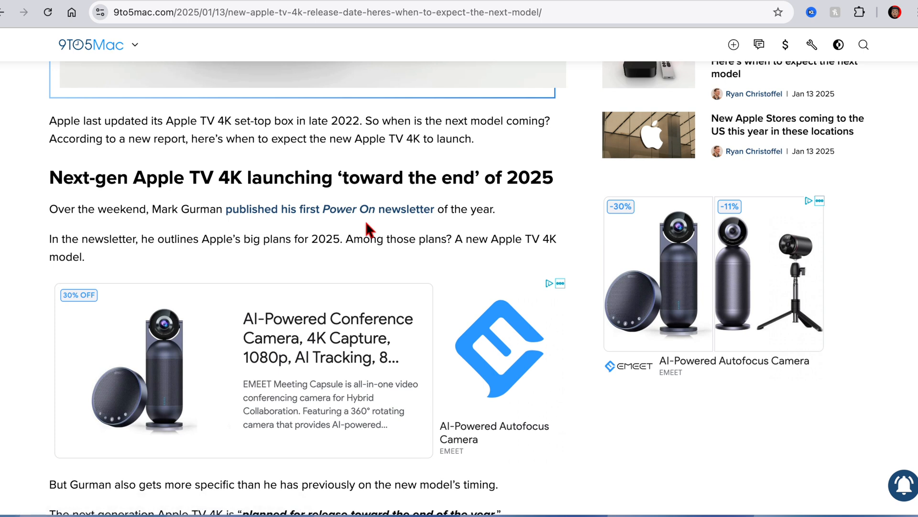
{"action": "mouse_move", "coordinate": [423, 249]}
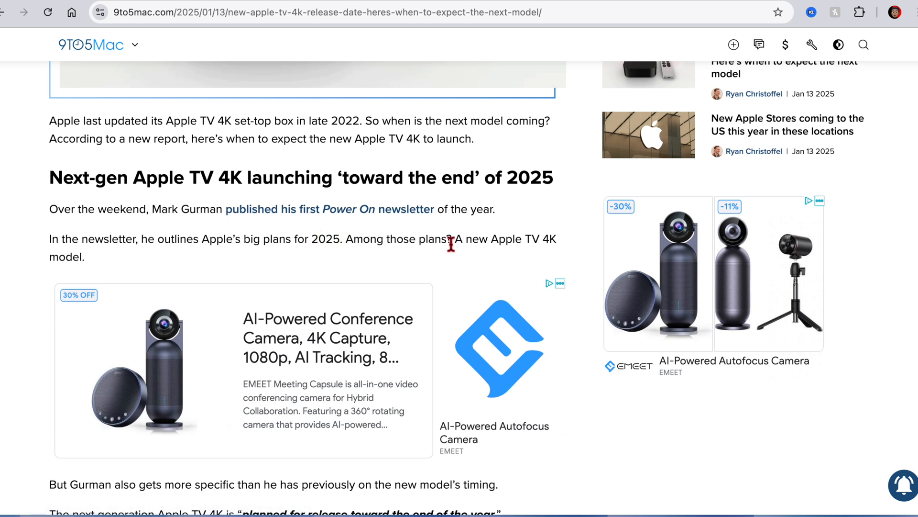
{"action": "mouse_move", "coordinate": [433, 247]}
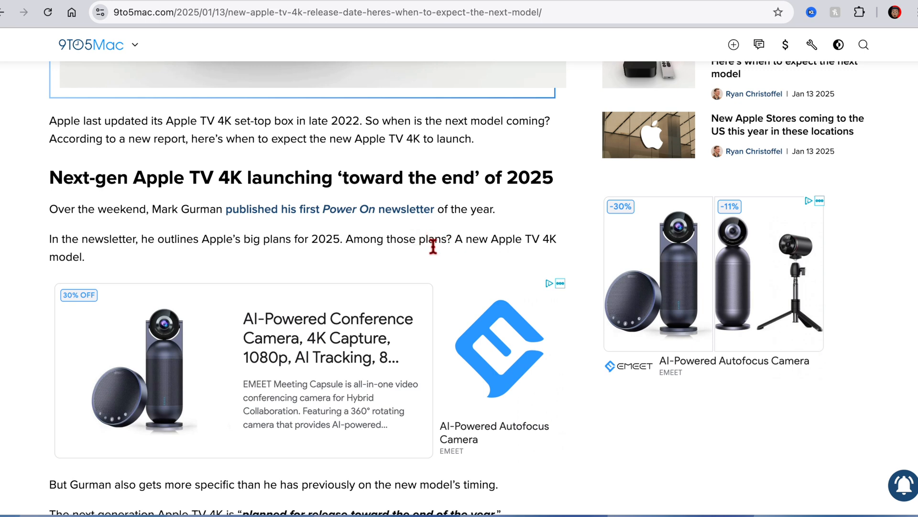
{"action": "scroll", "scroll_direction": "down", "scroll_amount": 3}
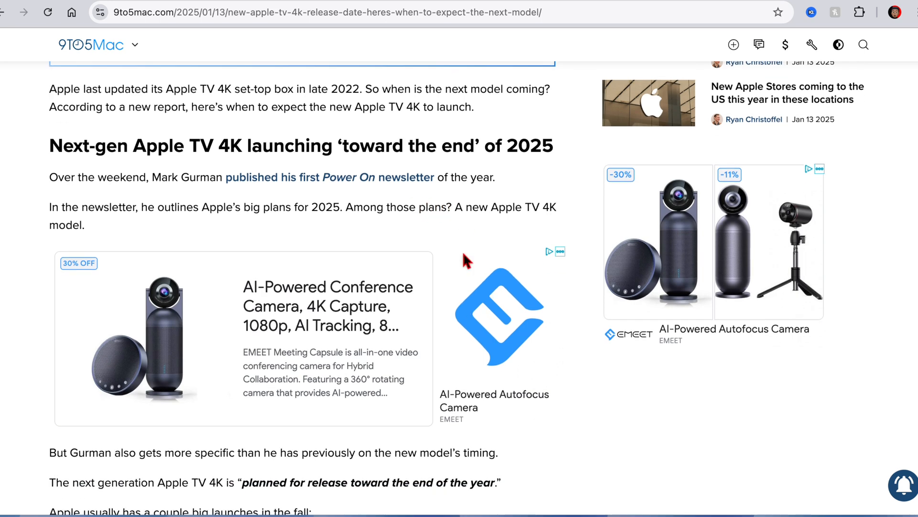
{"action": "scroll", "scroll_direction": "down", "scroll_amount": 3}
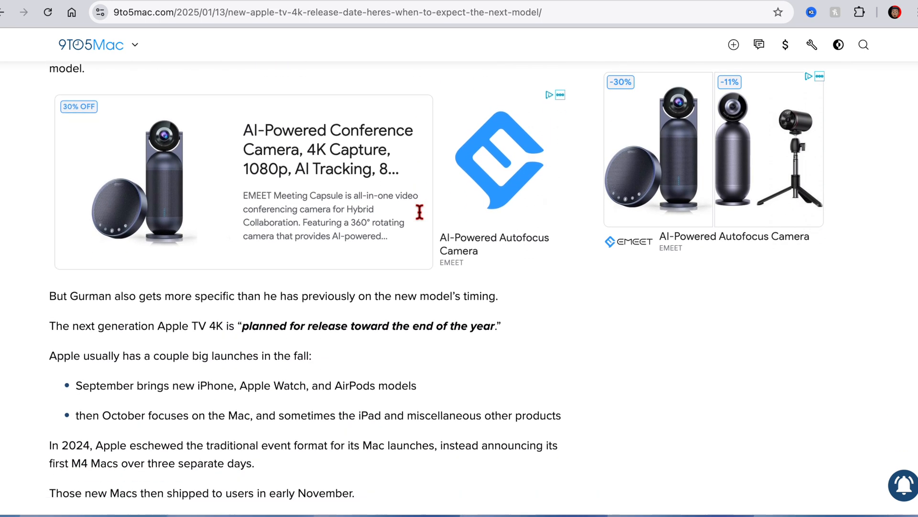
{"action": "scroll", "scroll_direction": "down", "scroll_amount": 3}
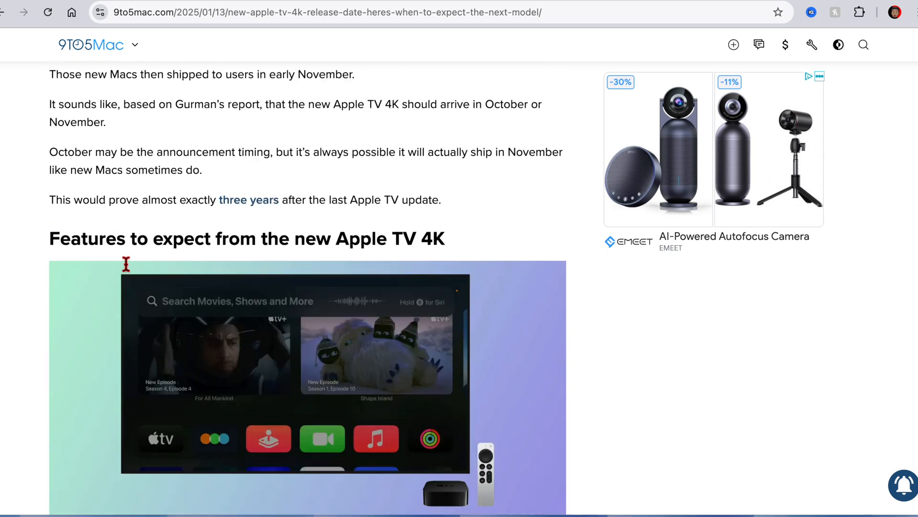
Highlight the Apple Intelligence features sentence, then clear the highlight
{"action": "scroll", "scroll_direction": "down", "scroll_amount": 3}
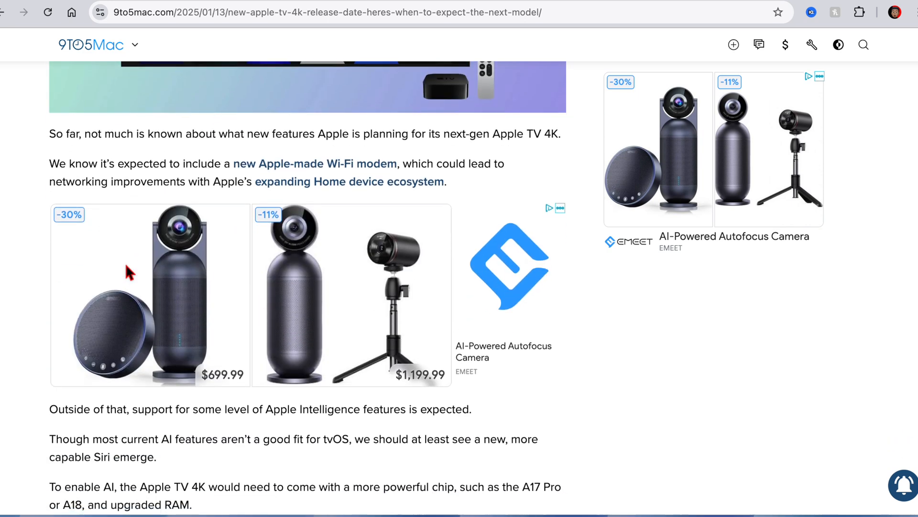
{"action": "scroll", "scroll_direction": "down", "scroll_amount": 3}
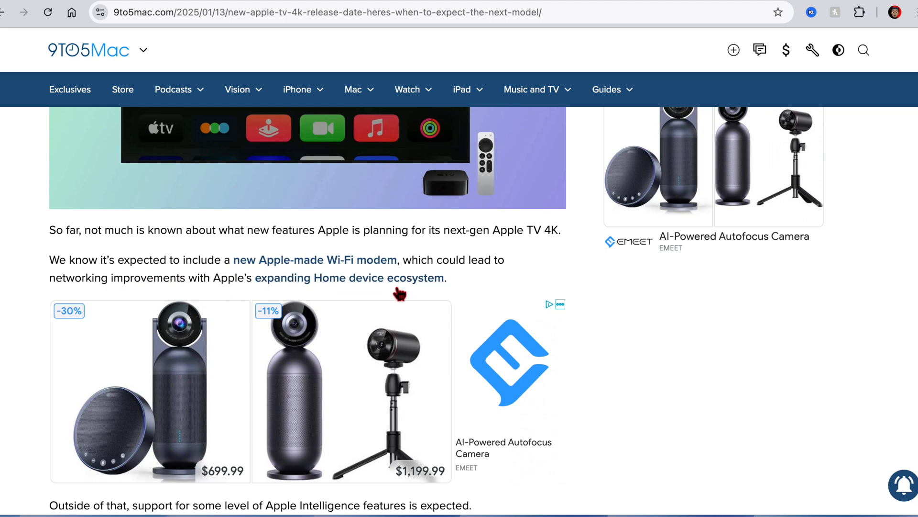
{"action": "scroll", "scroll_direction": "down", "scroll_amount": 3}
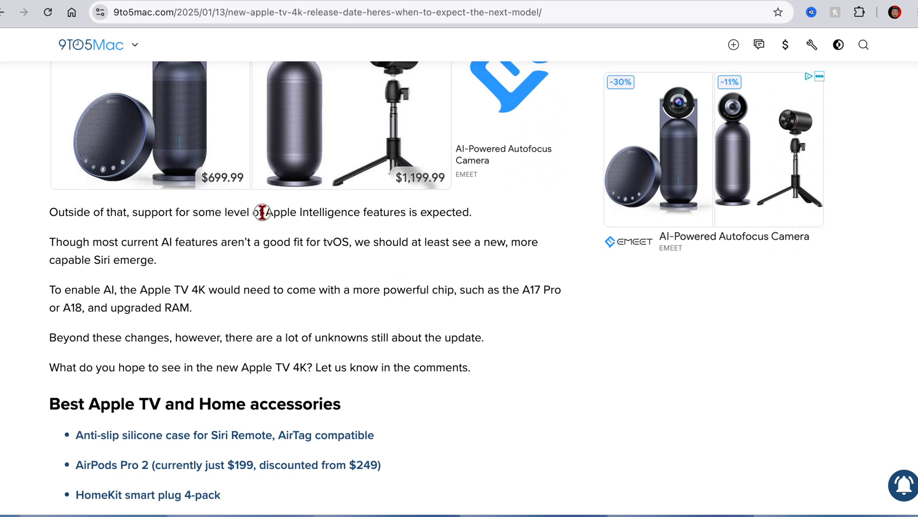
{"action": "left_click_drag", "start_coordinate": [263, 212], "coordinate": [465, 211]}
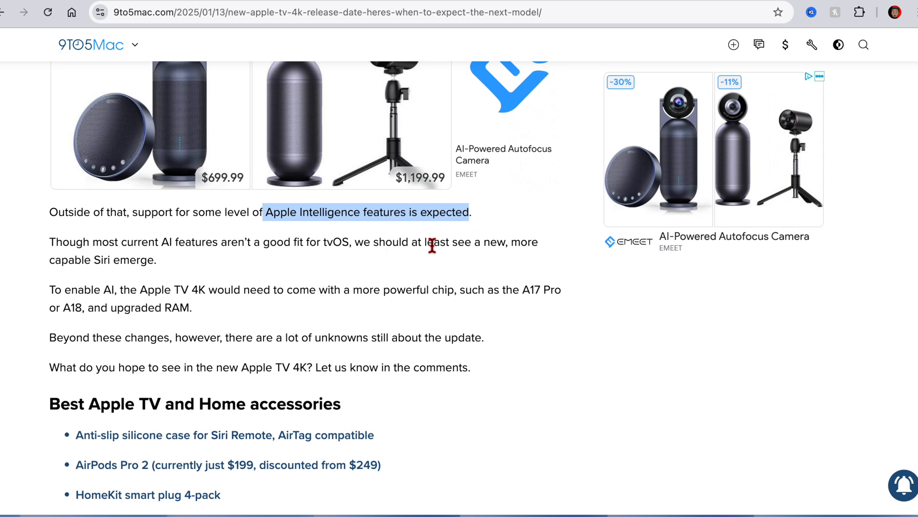
{"action": "mouse_move", "coordinate": [275, 287]}
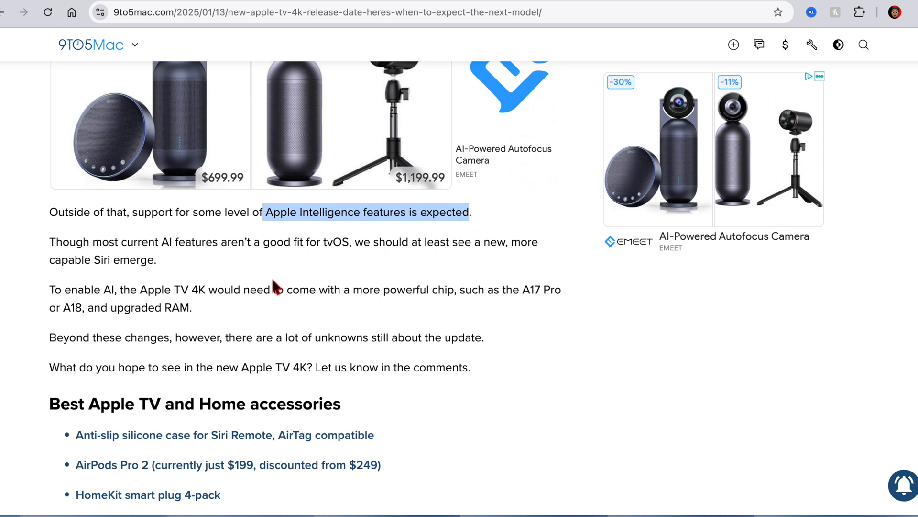
{"action": "mouse_move", "coordinate": [212, 293]}
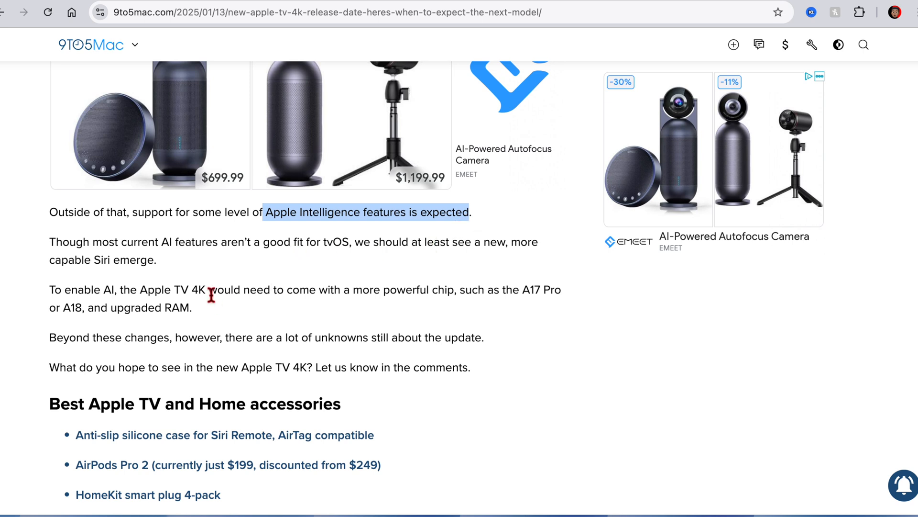
{"action": "left_click", "coordinate": [466, 293]}
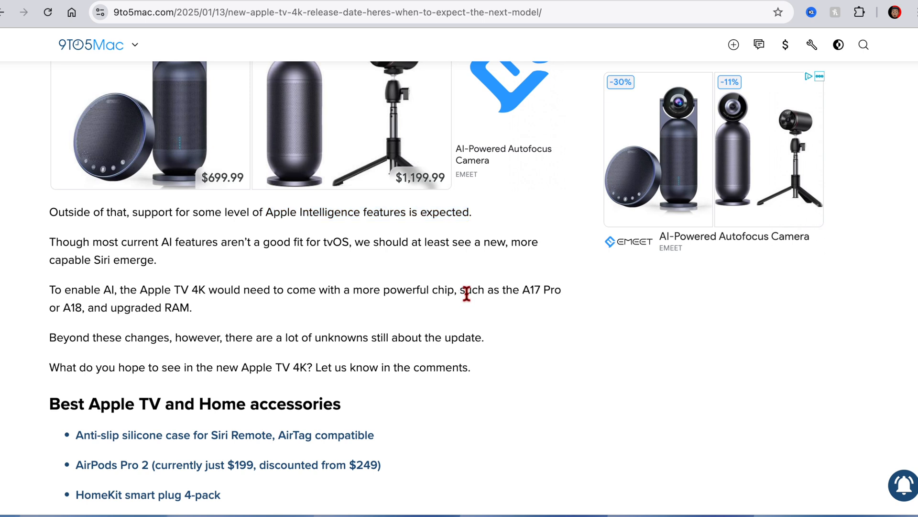
Scroll on and highlight the A17 Pro or A18 chip names
{"action": "scroll", "scroll_direction": "down", "scroll_amount": 3}
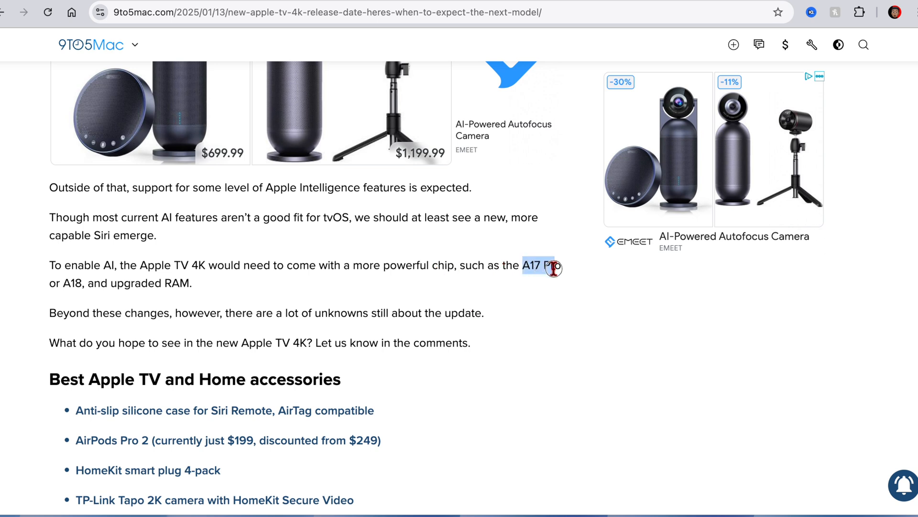
{"action": "left_click_drag", "start_coordinate": [550, 267], "coordinate": [82, 282]}
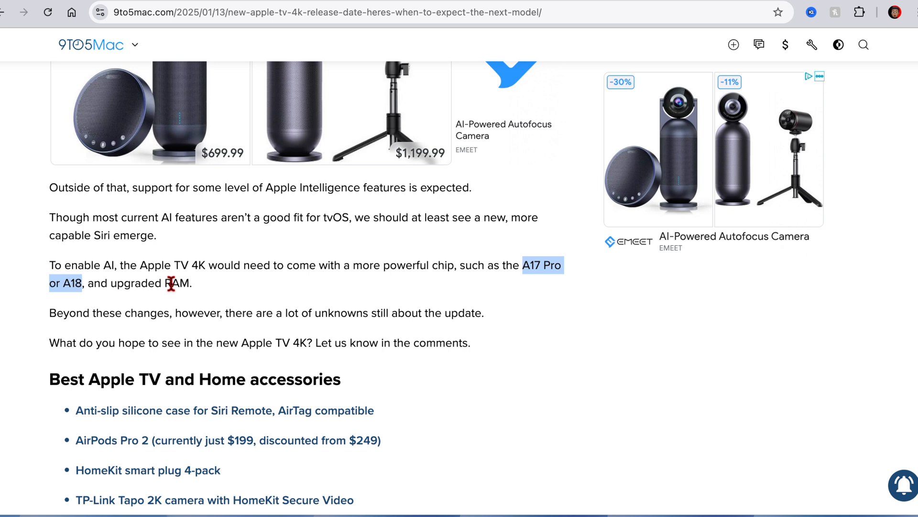
{"action": "mouse_move", "coordinate": [174, 301]}
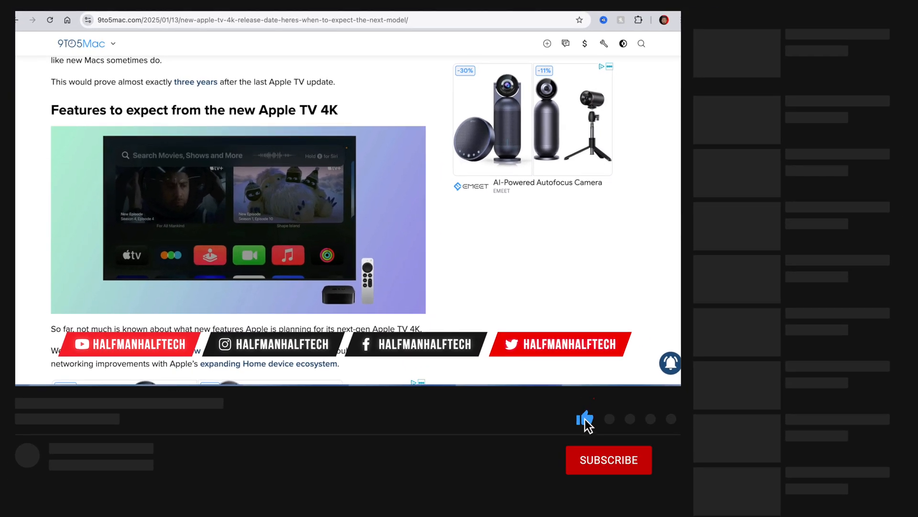
{"action": "left_click", "coordinate": [609, 460]}
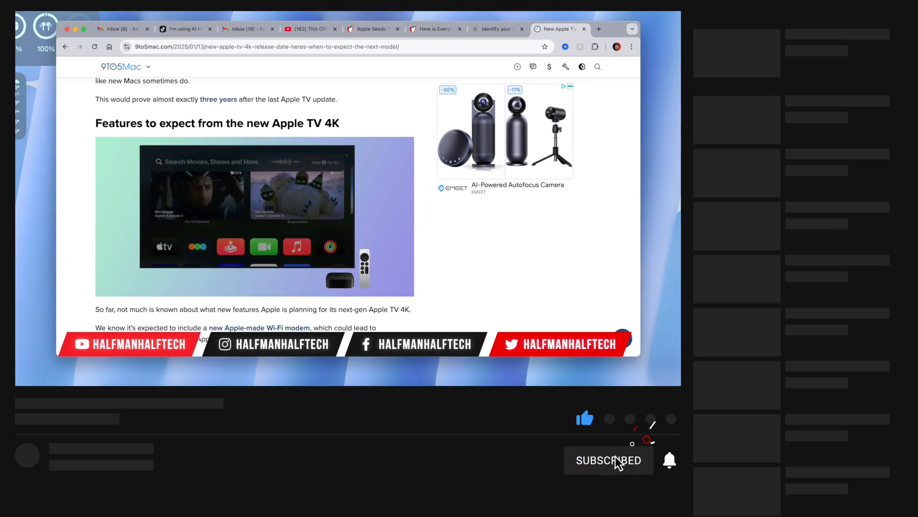